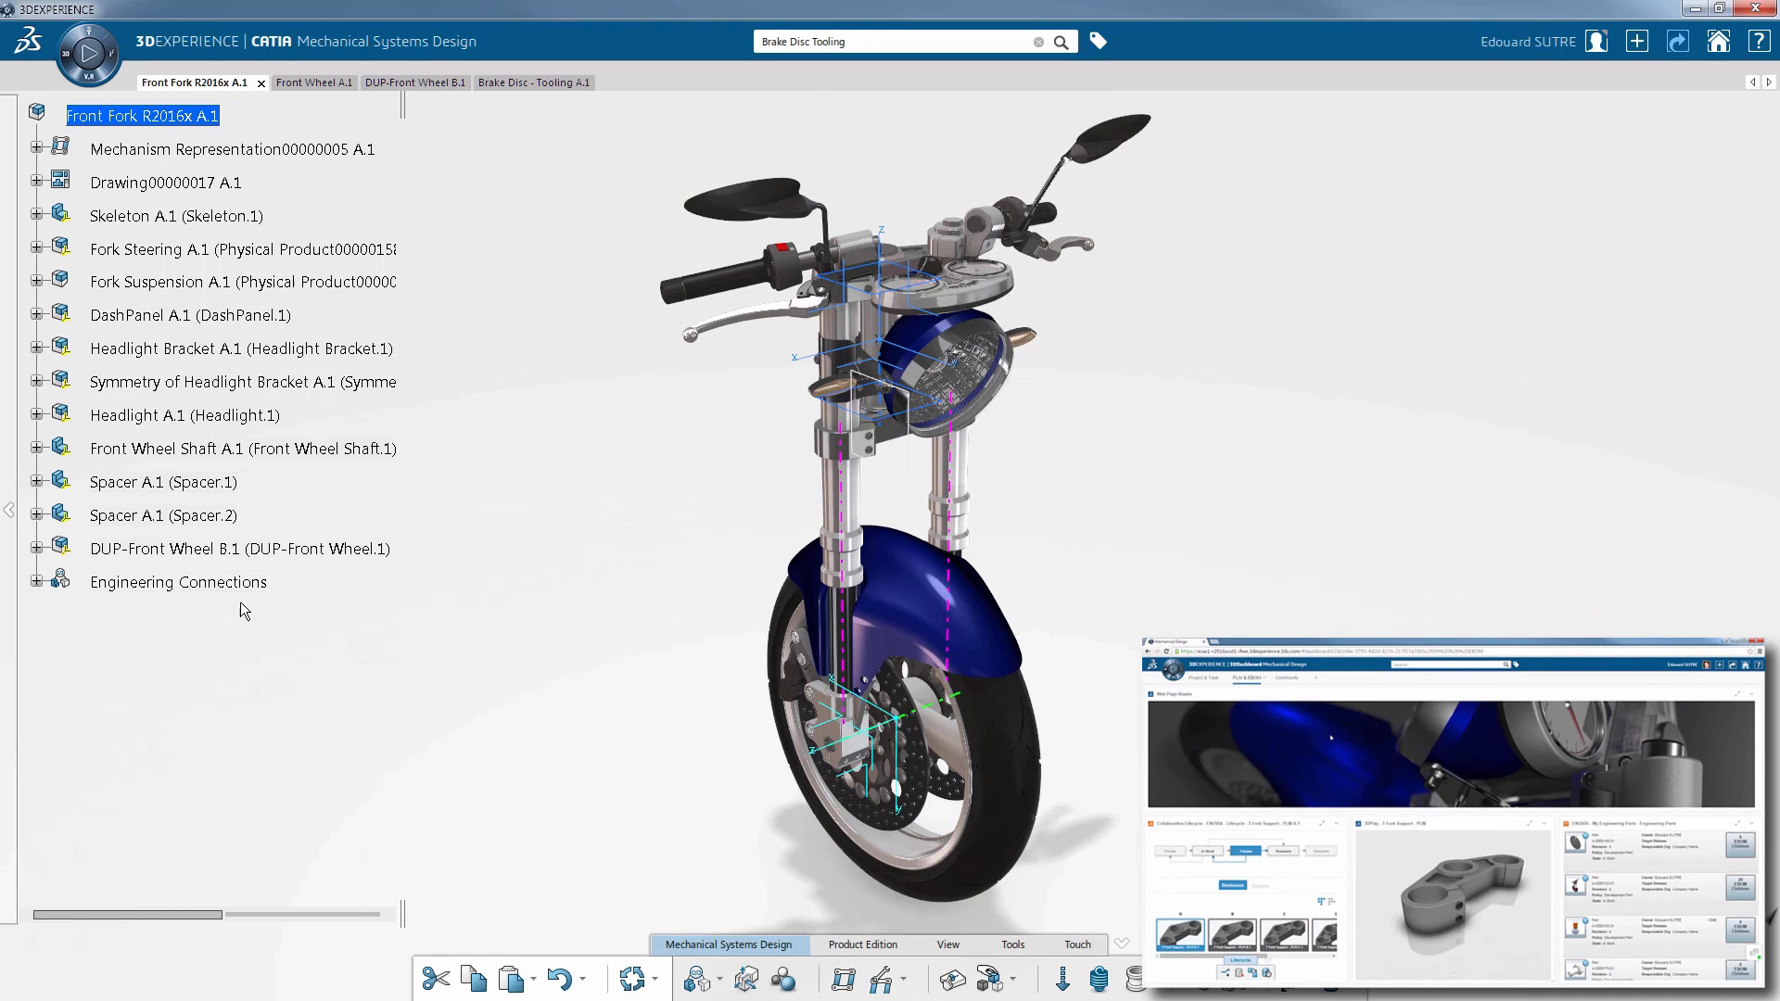
# Step: Bring the 3DDashboard browser forward and scroll to part A-0000102-01 in My Engineering Parts
pyautogui.click(35, 590)
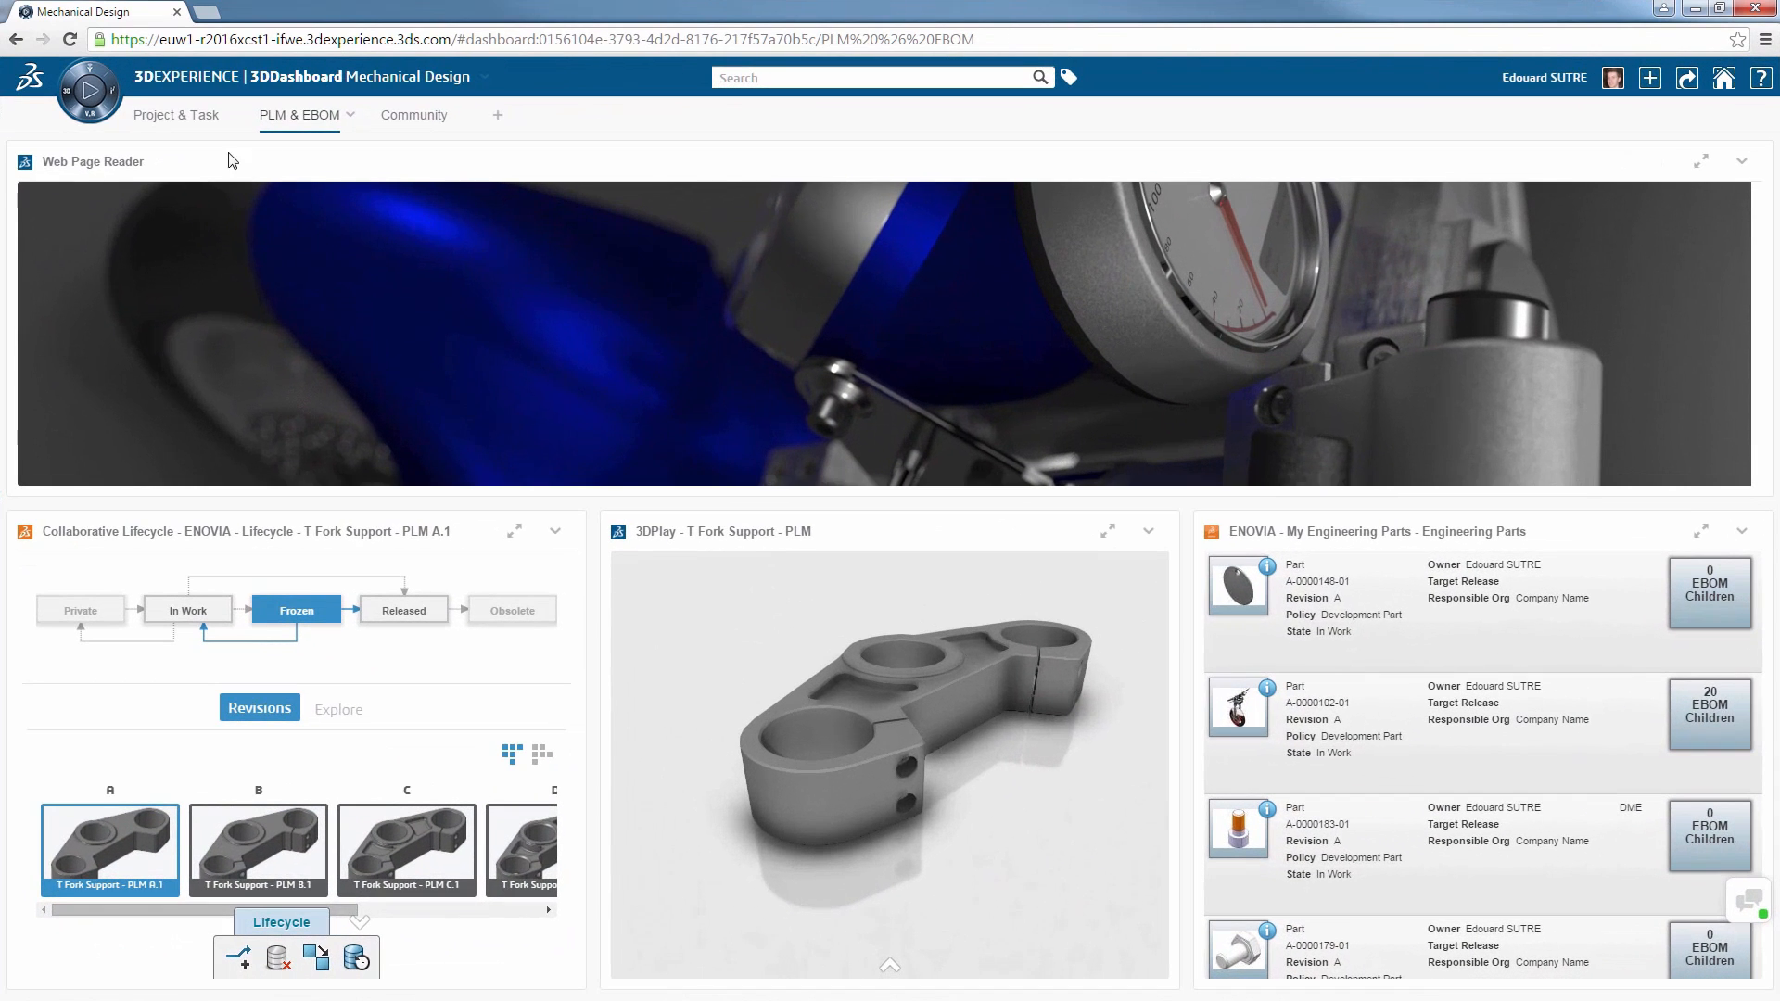
pyautogui.scroll(-3)
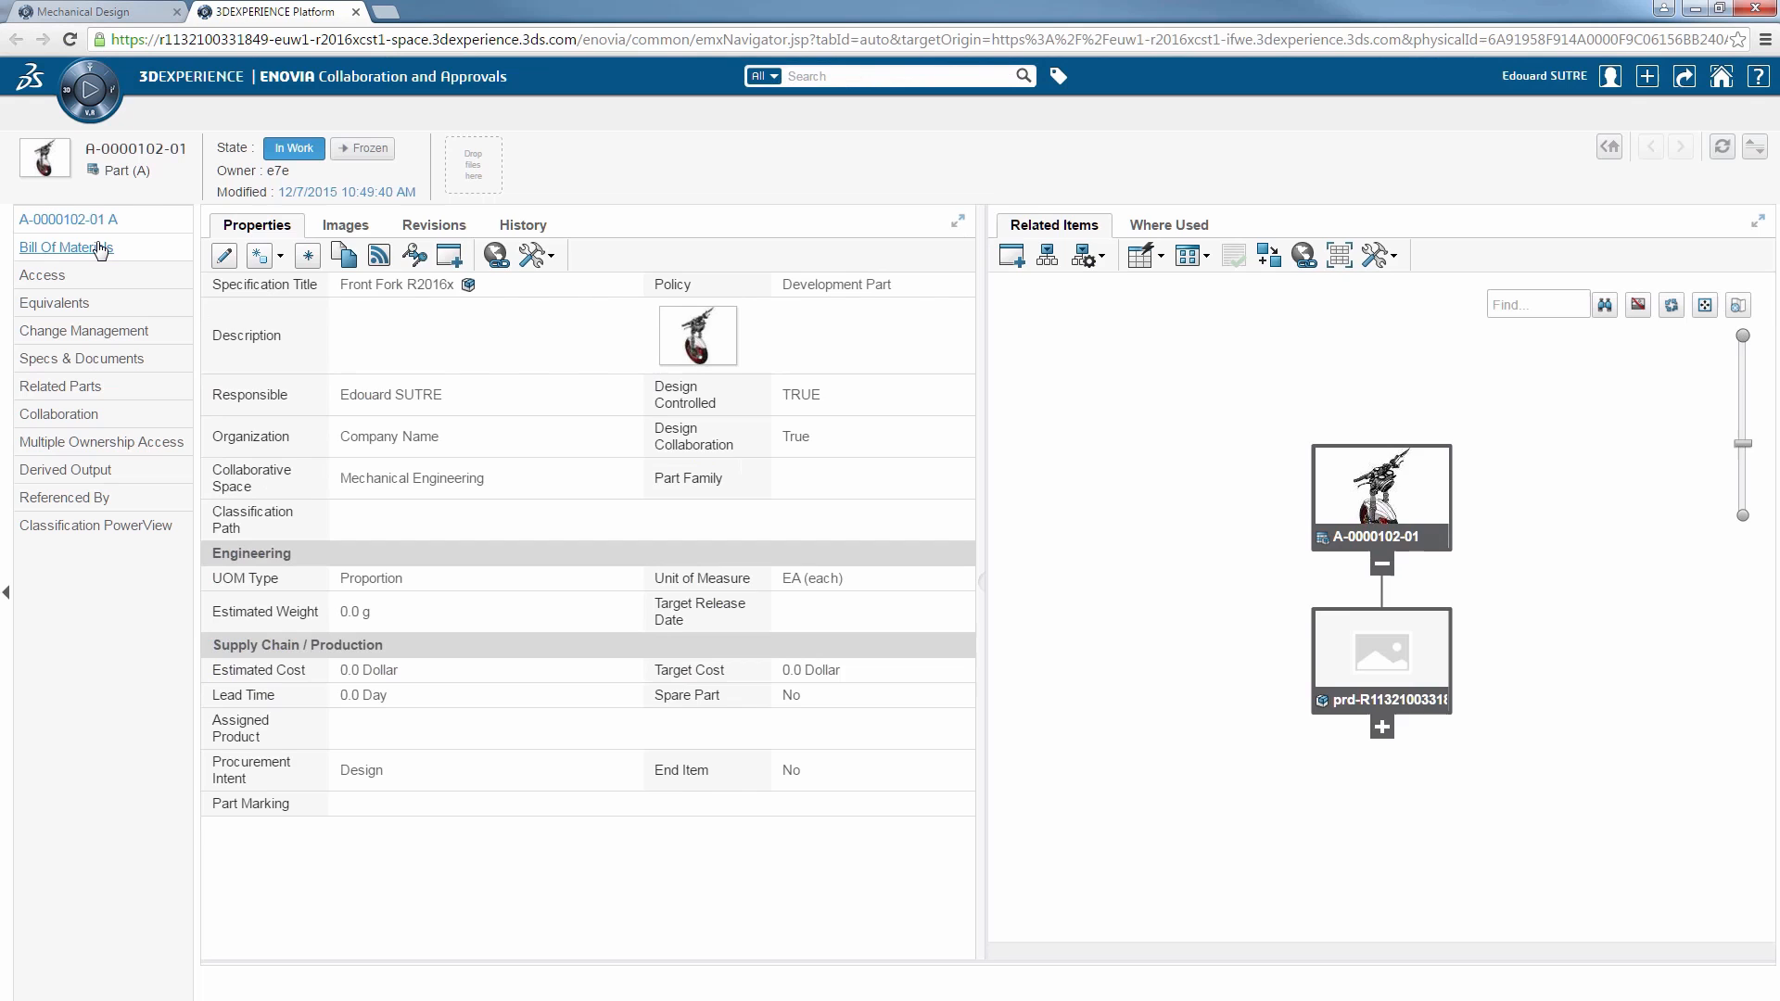
# Step: Show the Front Fork Bill Of Materials graph and collapse its expanded sub-assemblies
pyautogui.click(65, 247)
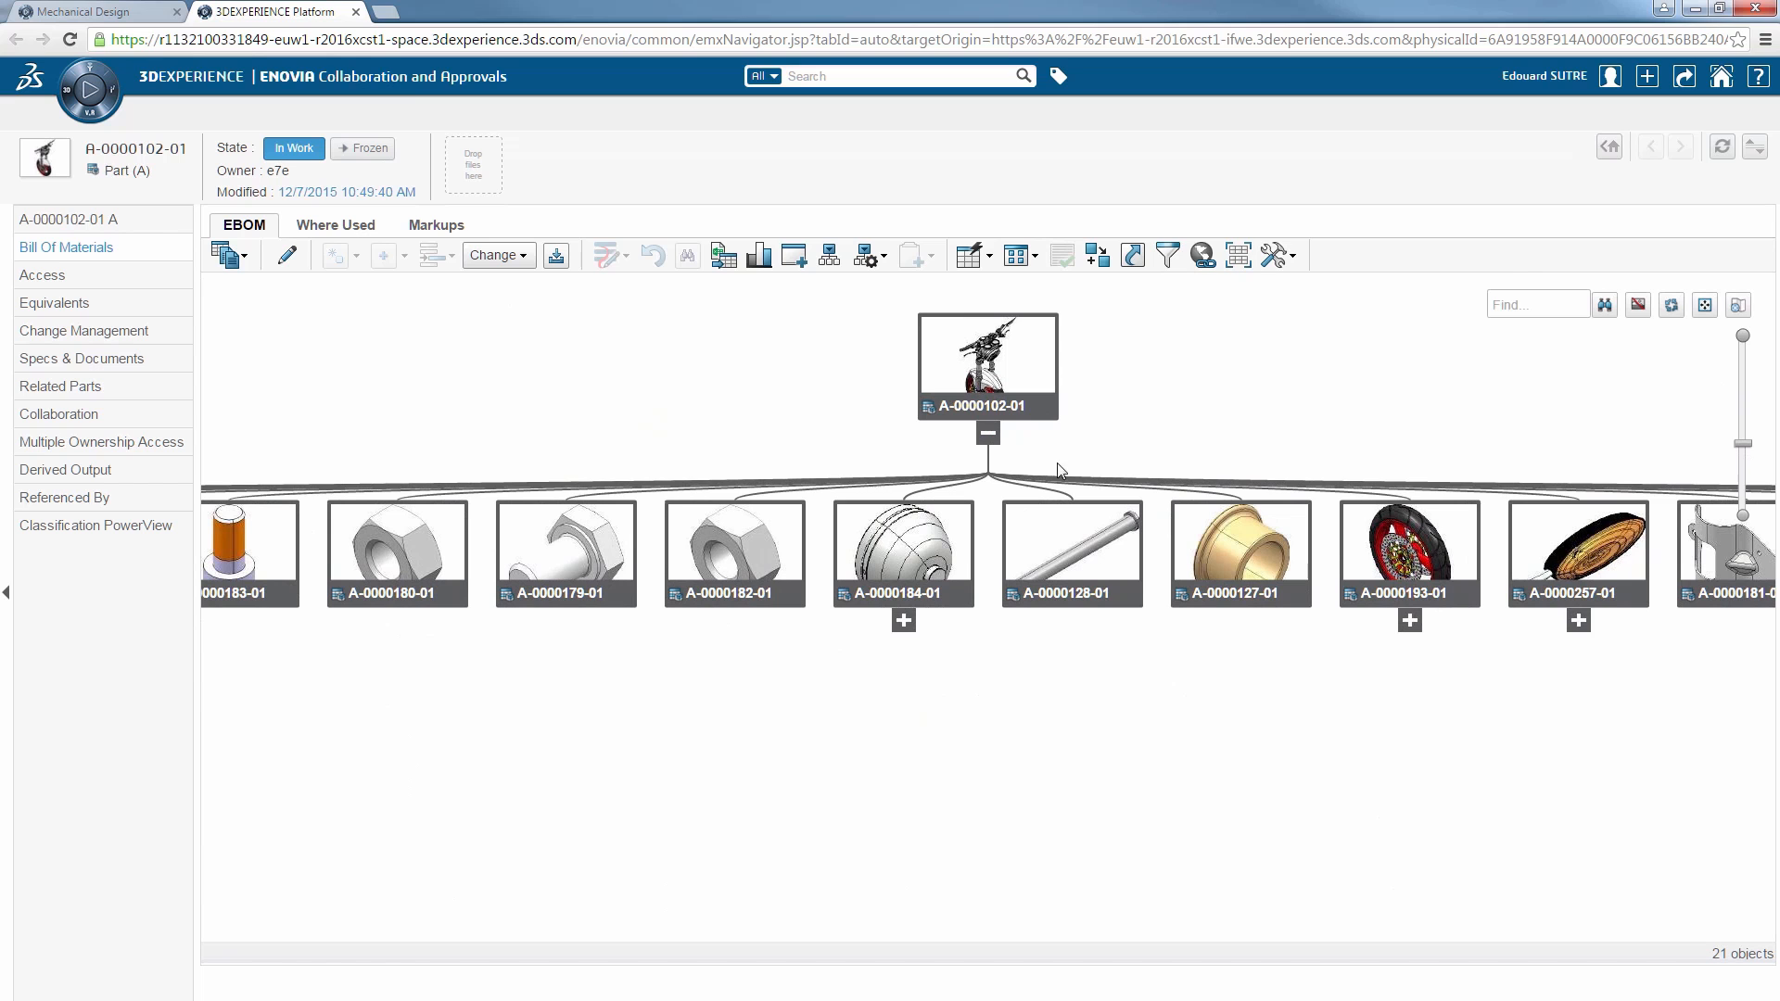
pyautogui.moveTo(905, 661)
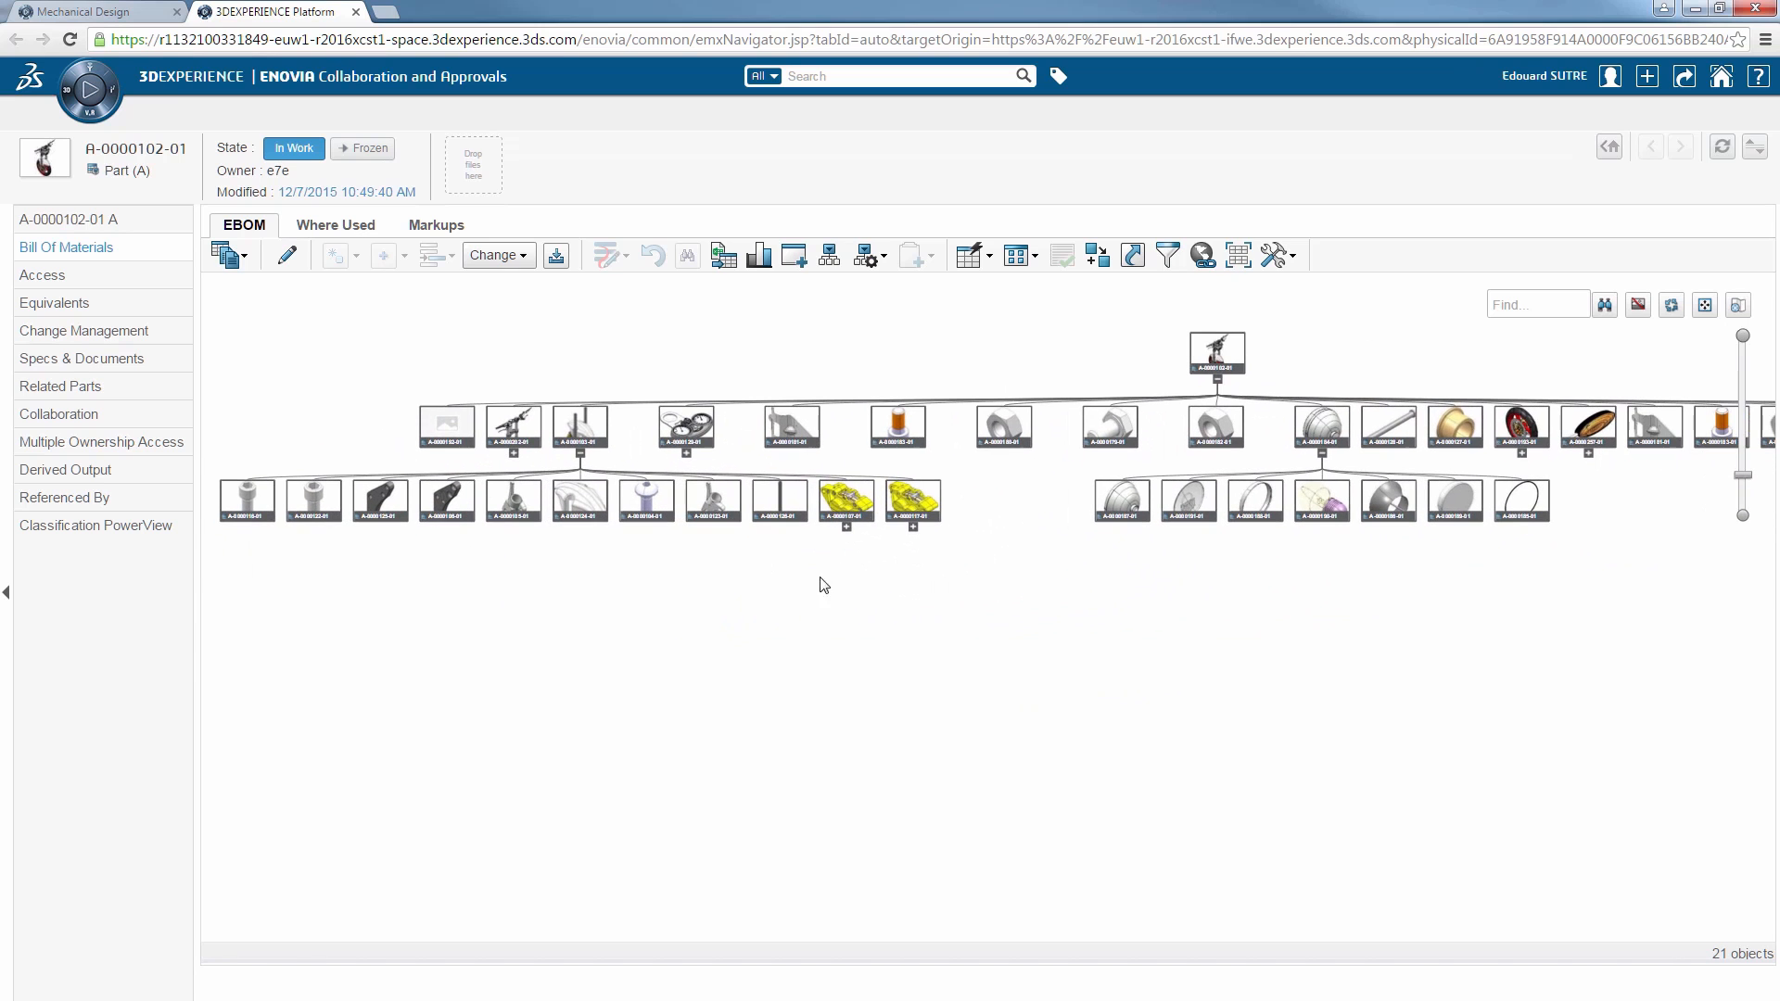
pyautogui.moveTo(839, 577)
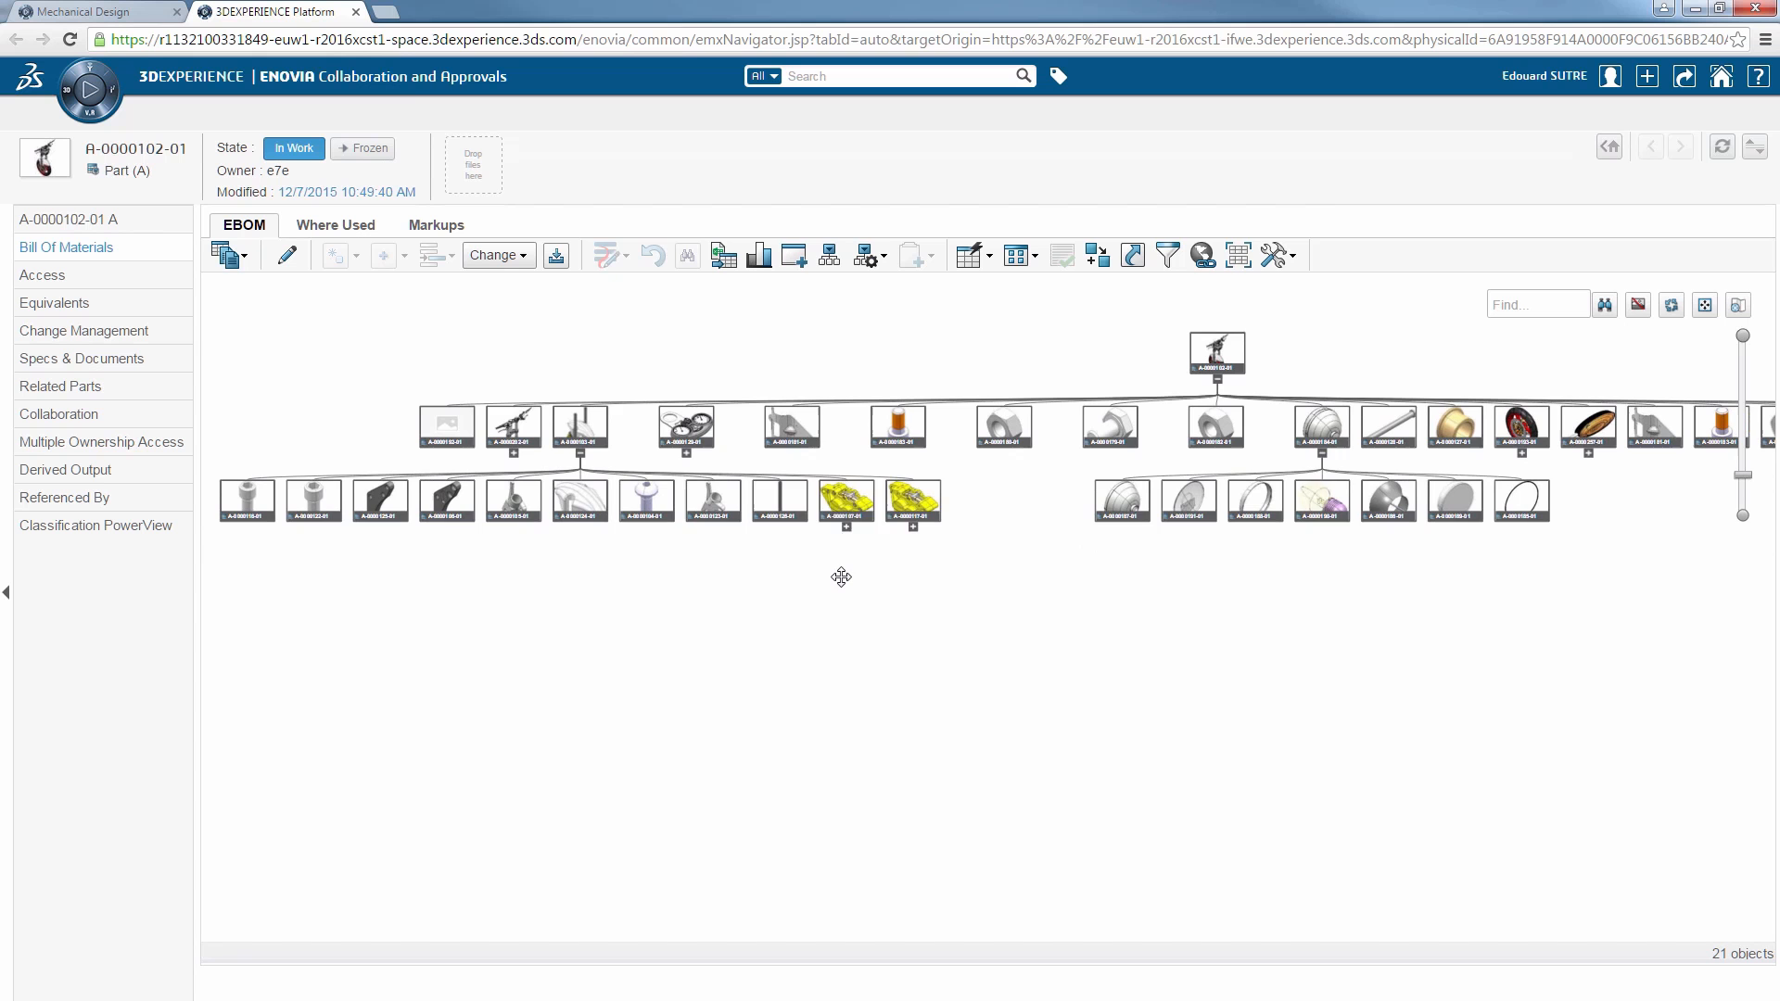
pyautogui.click(845, 524)
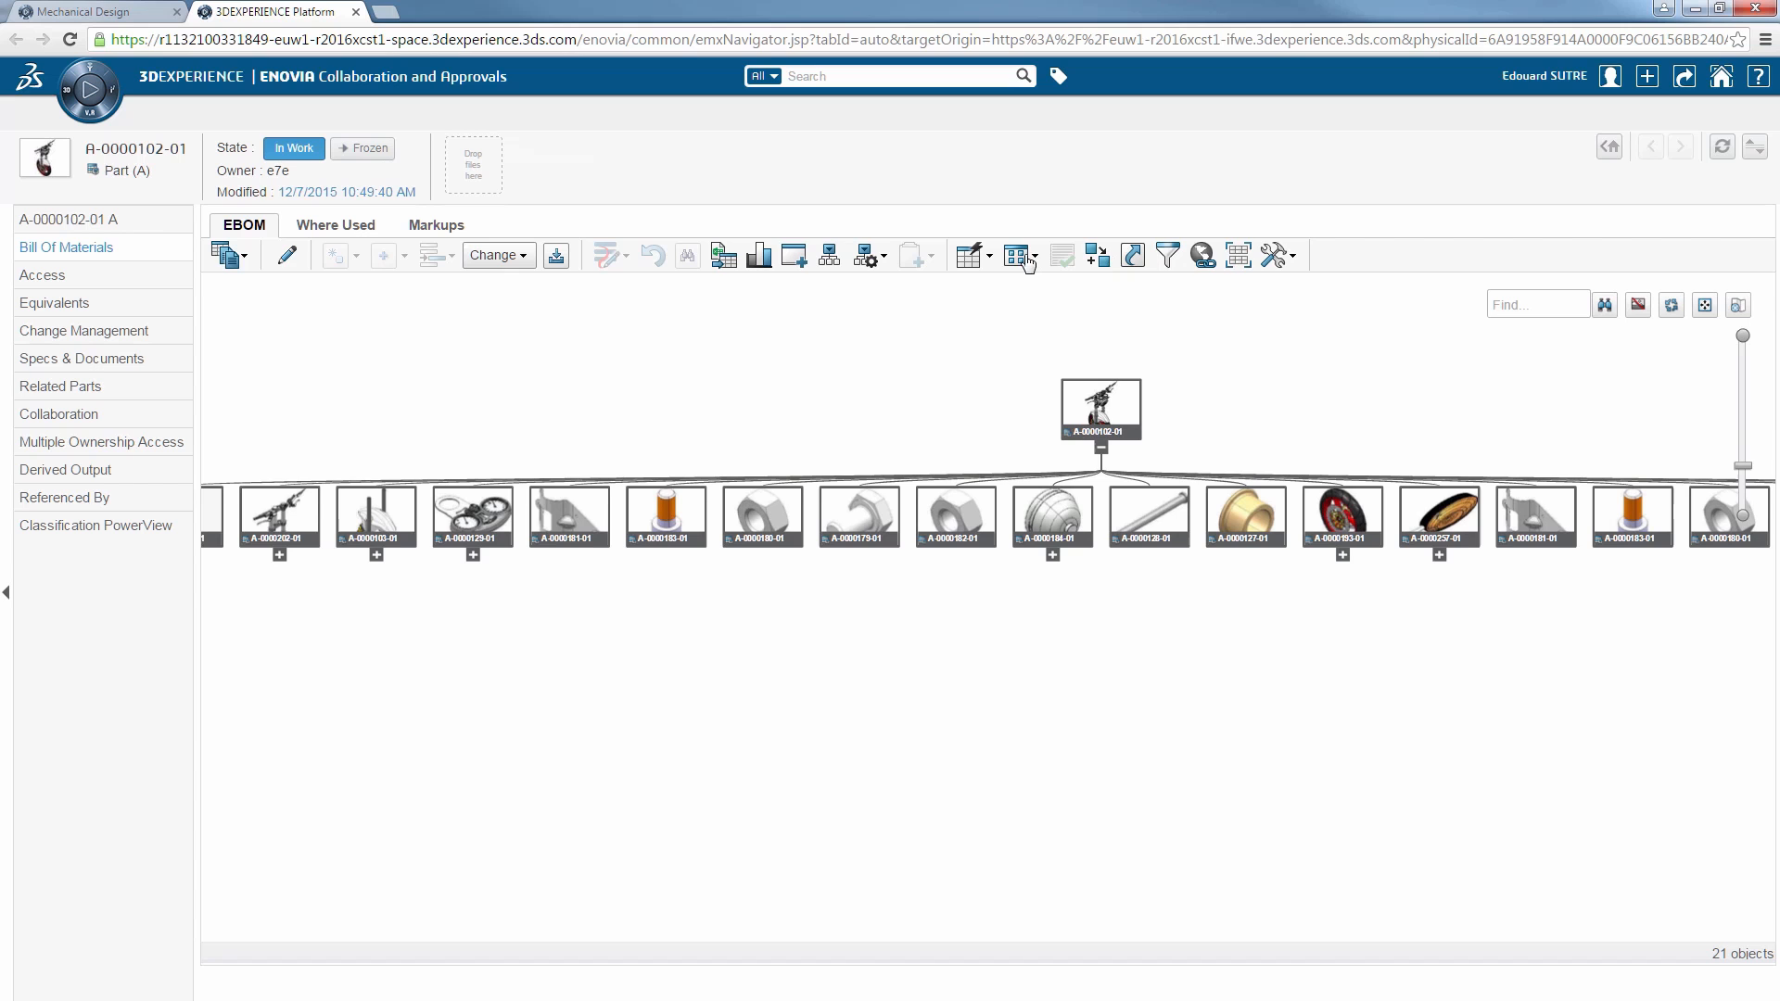
# Step: In the editable EBOM table, start a Brake Fluid part: A Size series, Standard Part policy
pyautogui.click(967, 254)
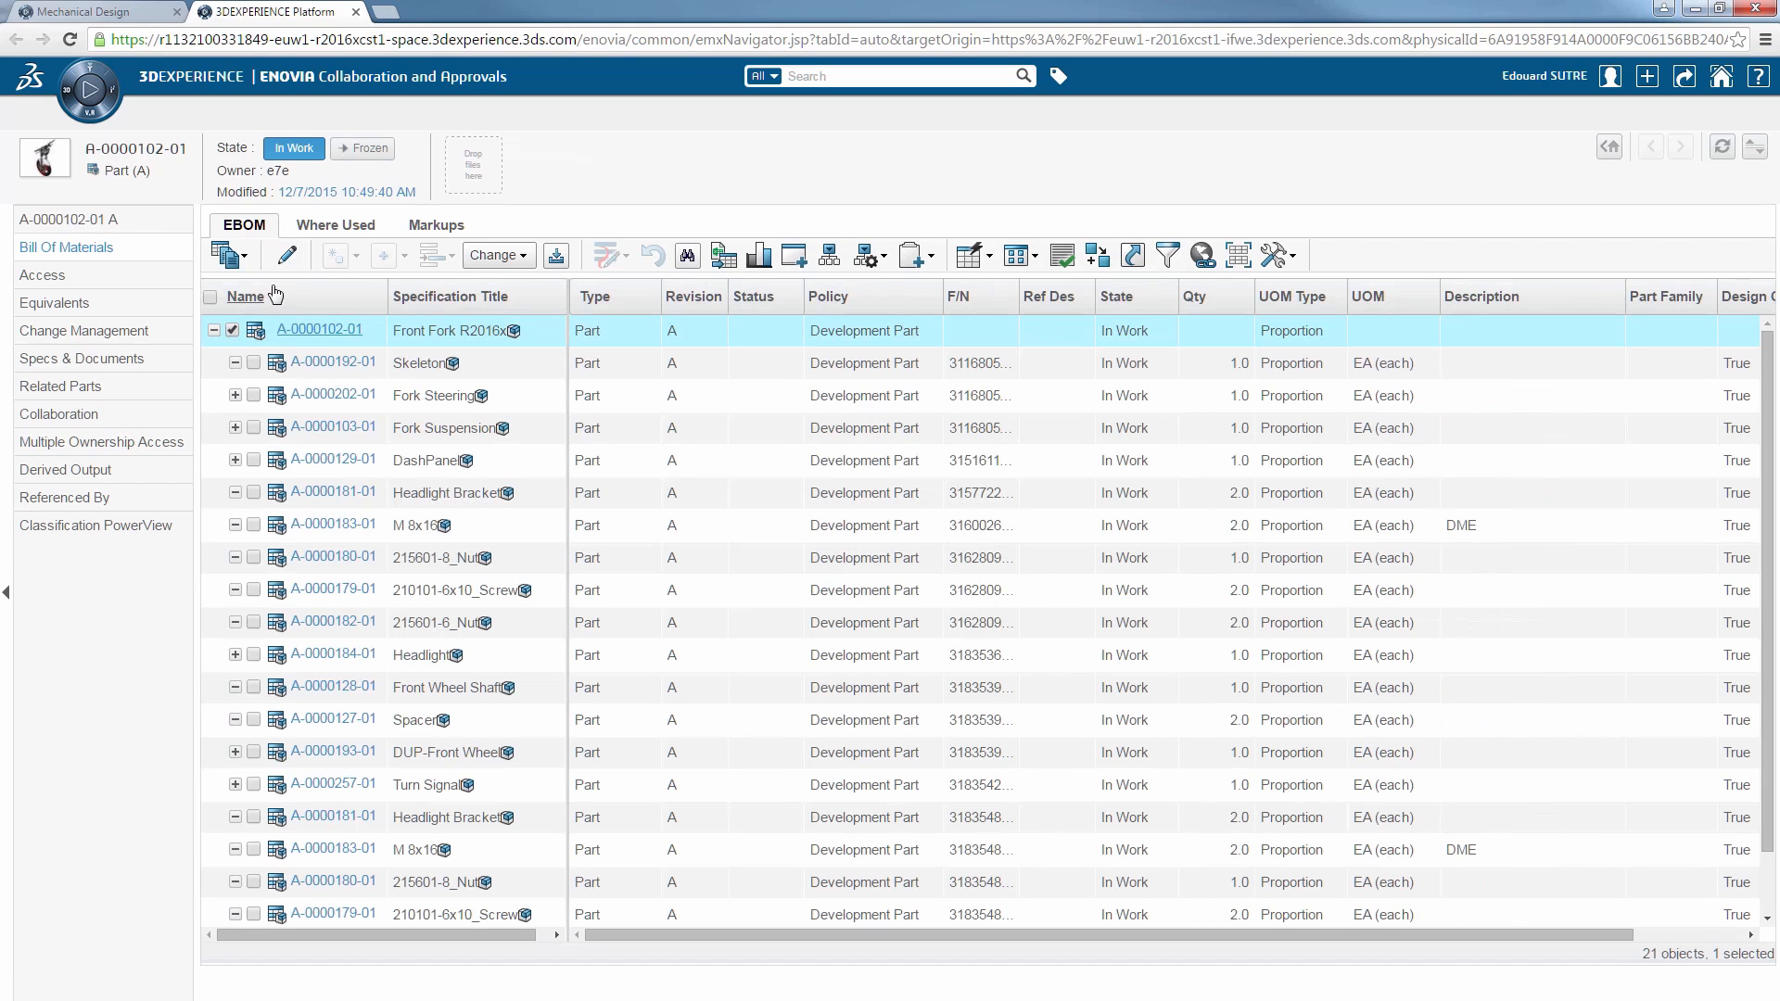
pyautogui.click(333, 254)
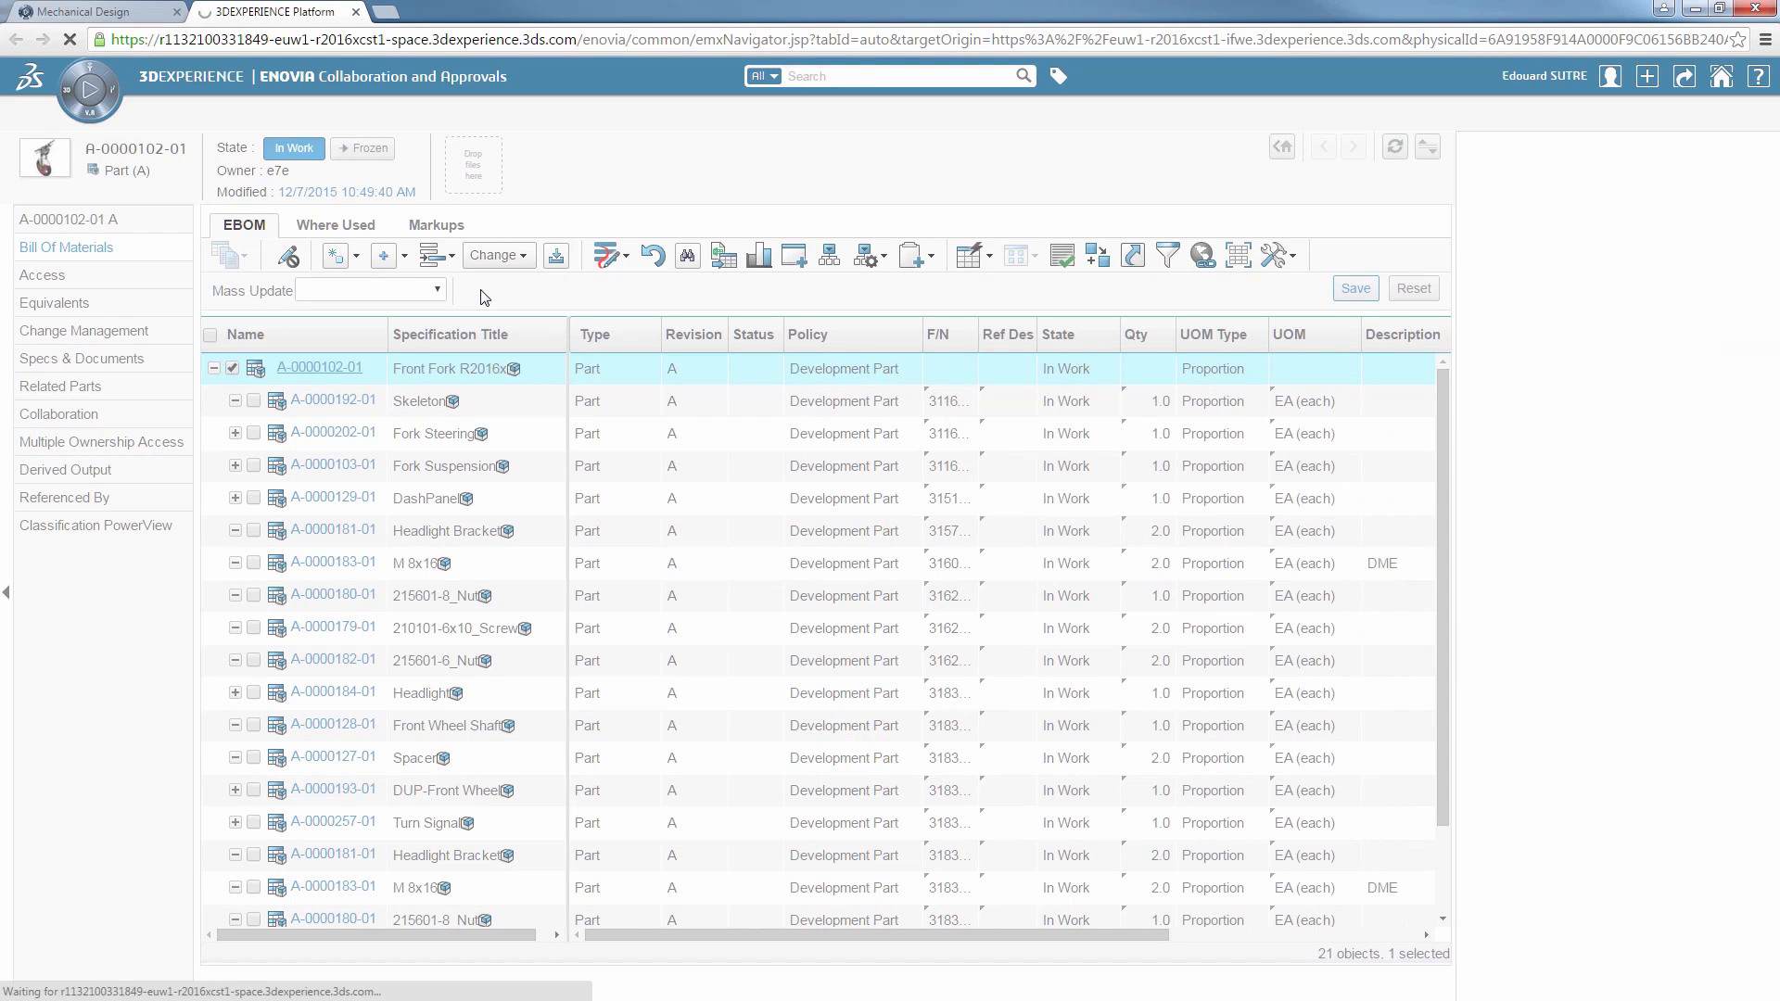
pyautogui.click(380, 254)
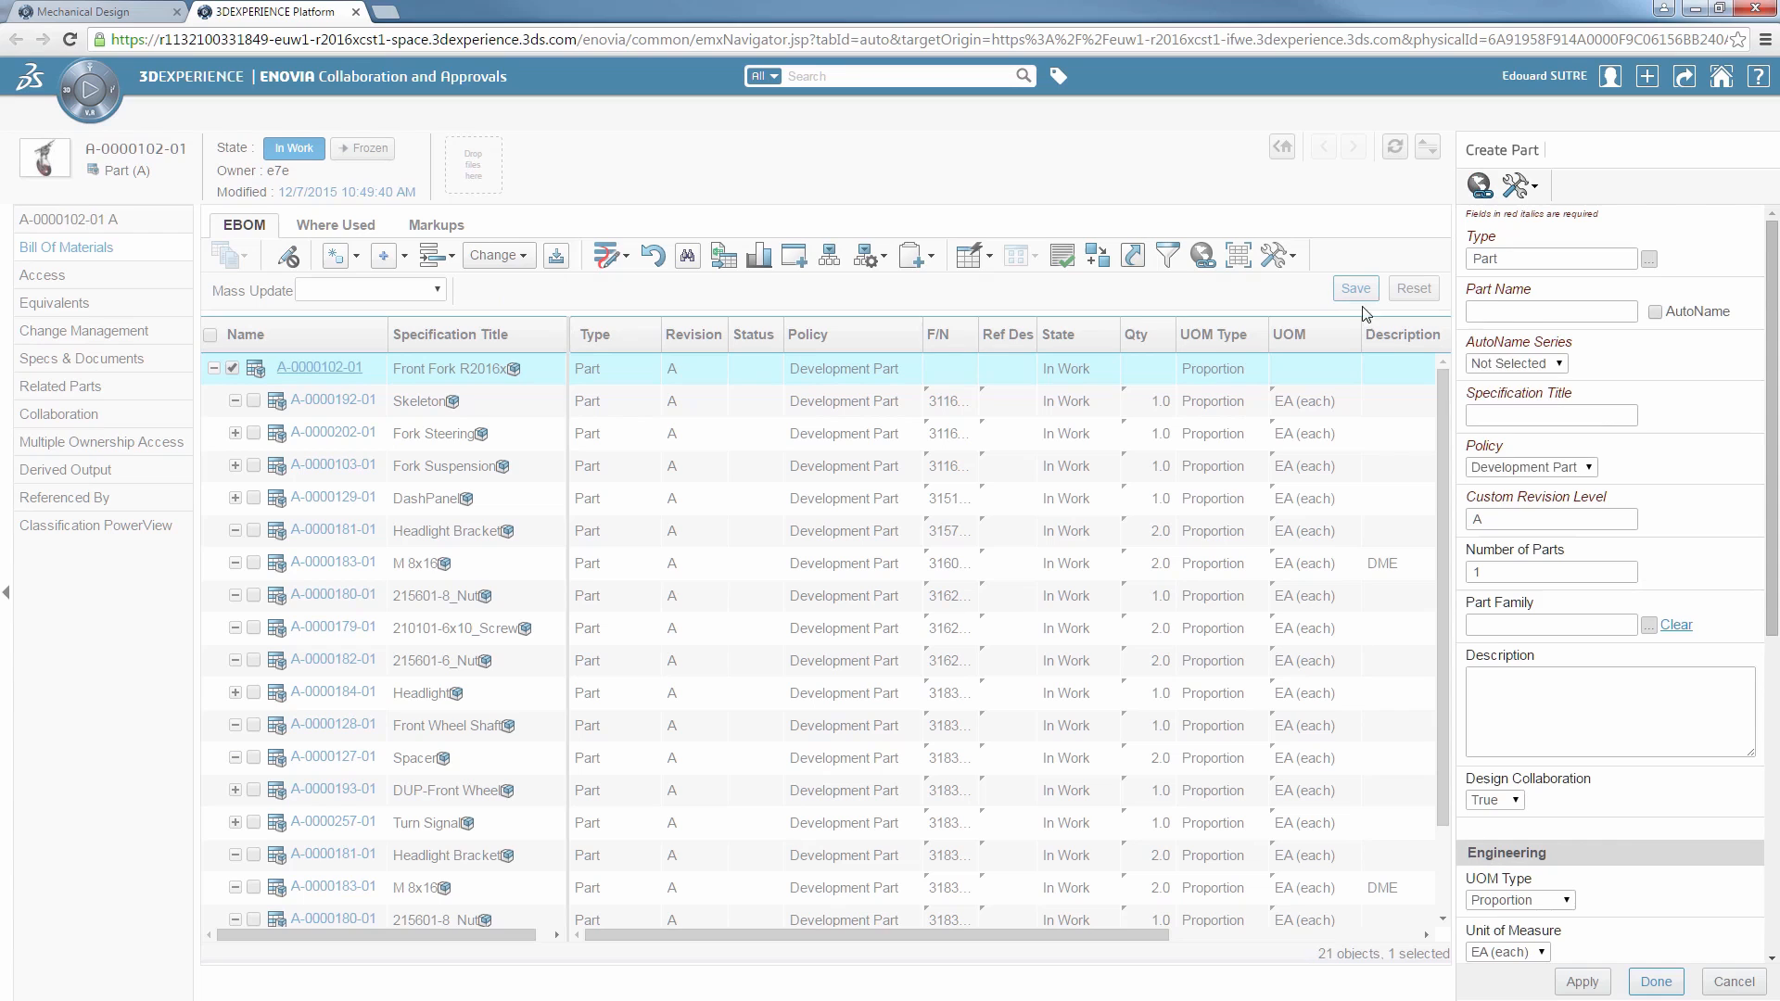
pyautogui.click(1515, 364)
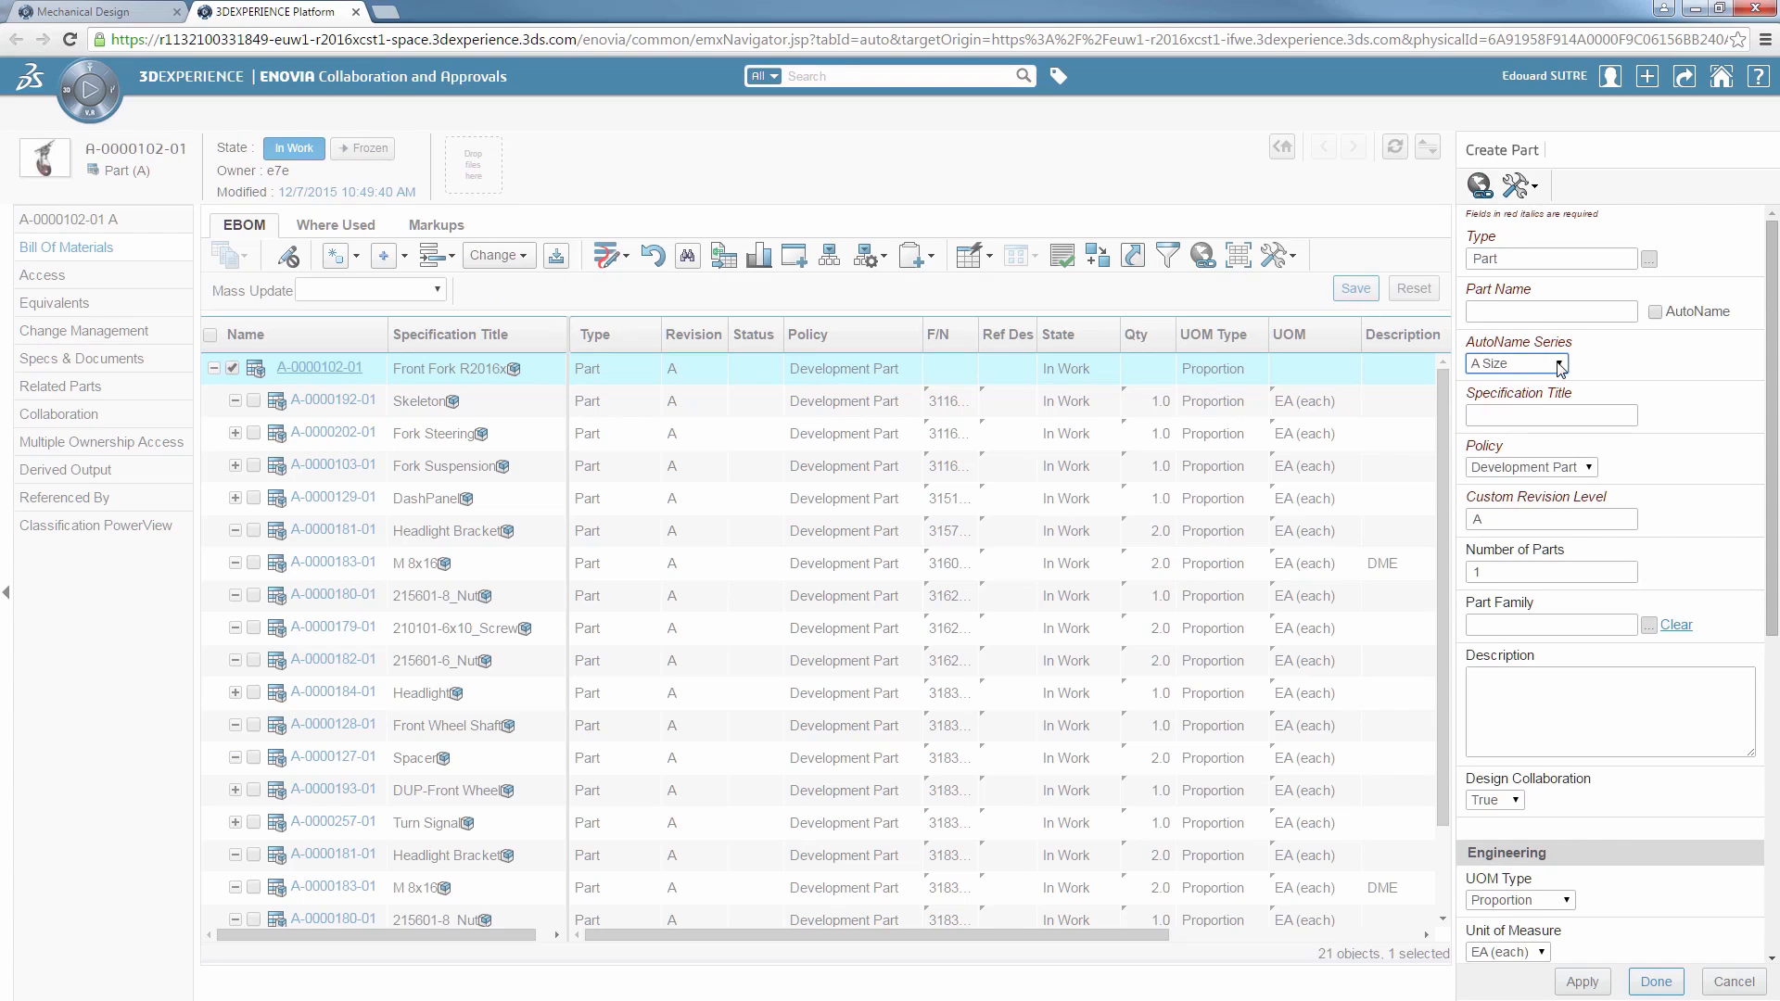
pyautogui.click(1654, 312)
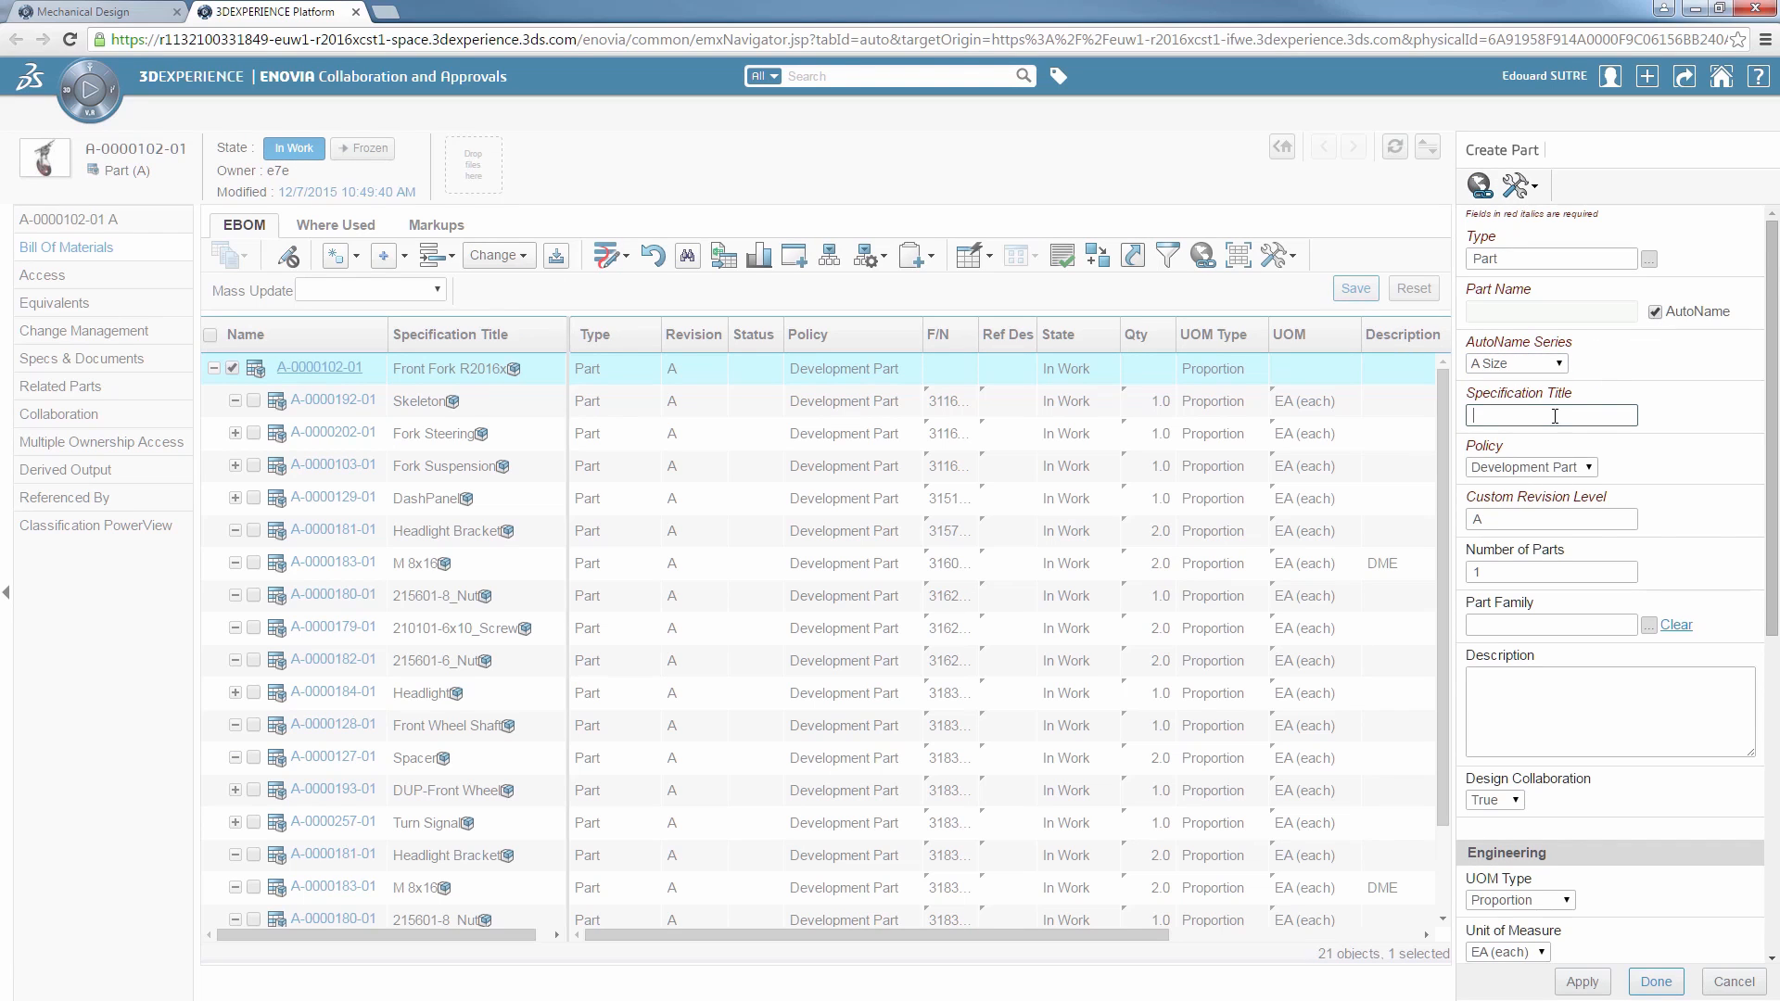
pyautogui.write('Brake')
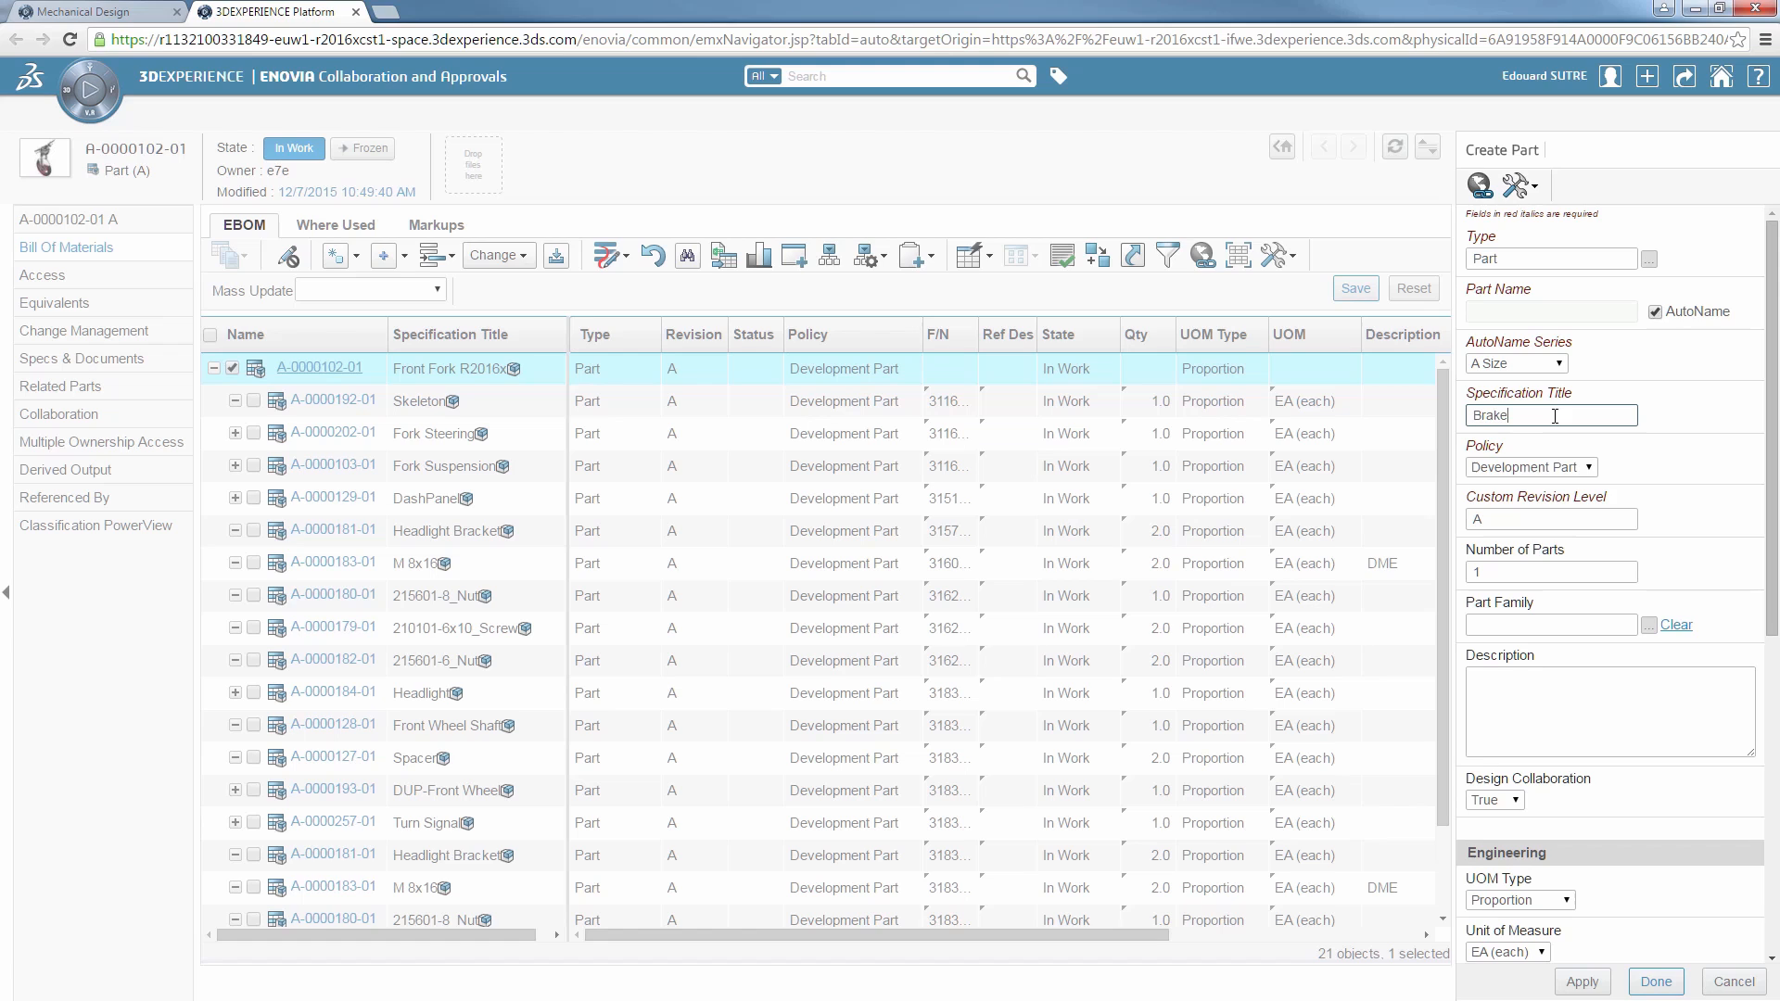
pyautogui.write('Fluid')
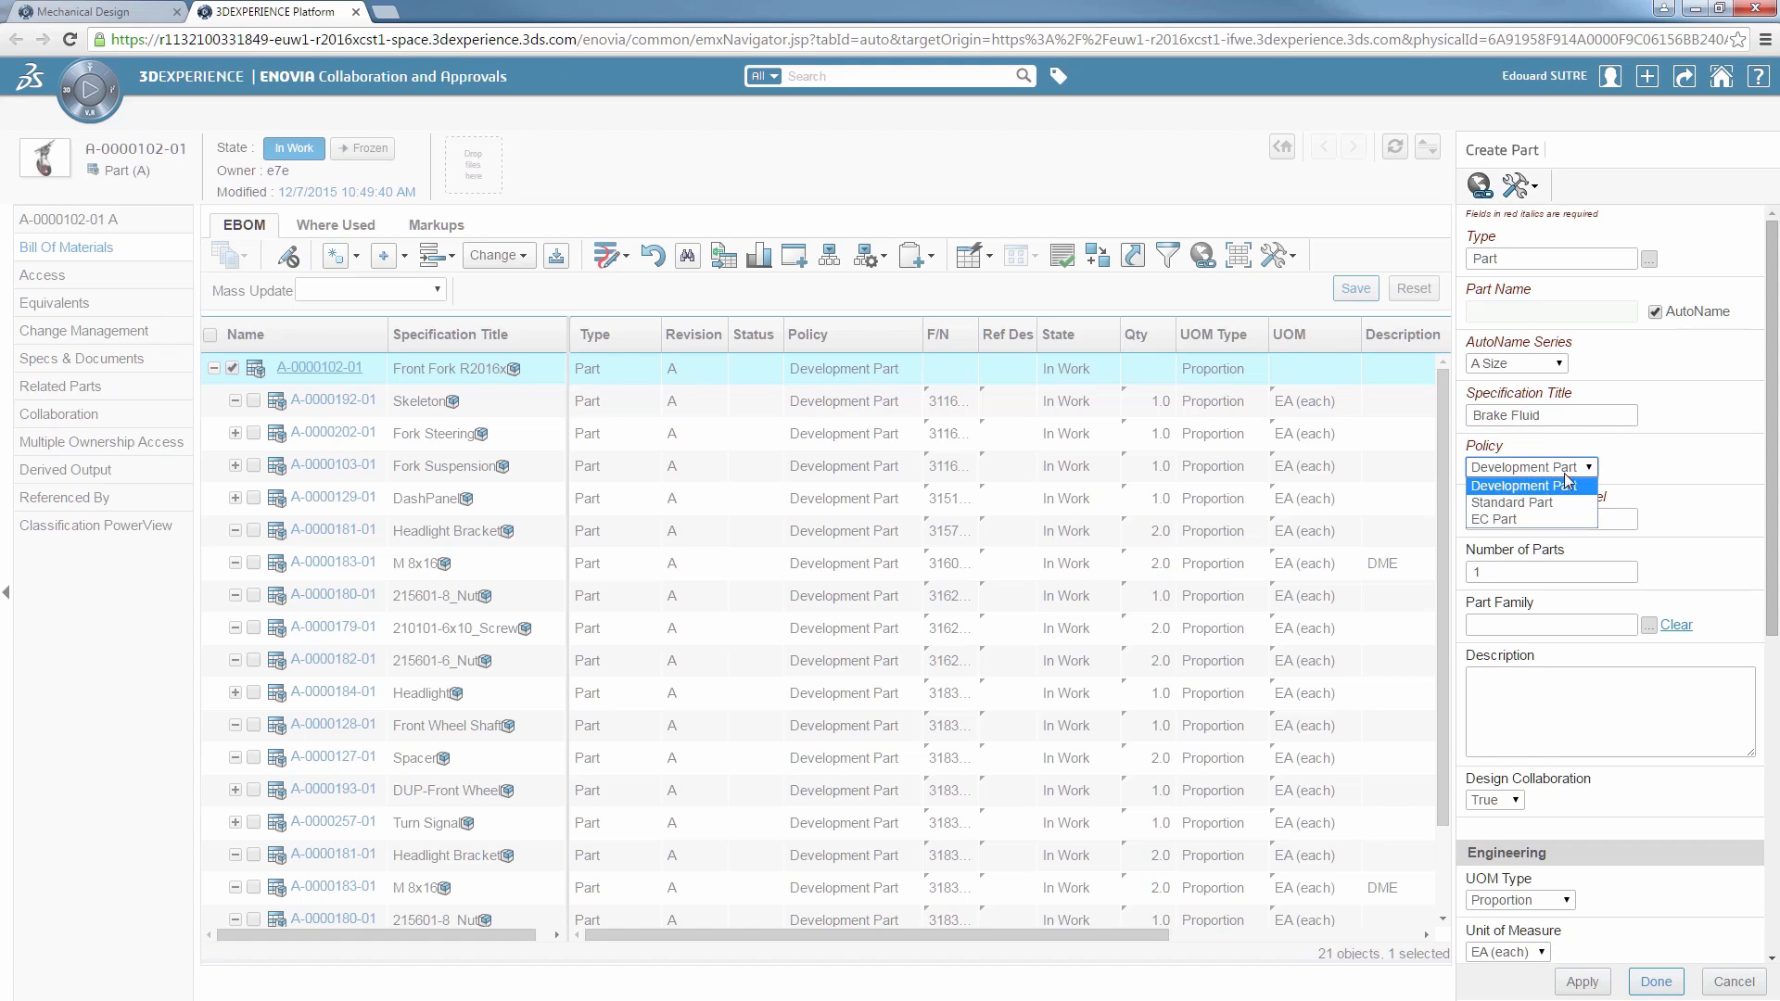
pyautogui.click(1511, 503)
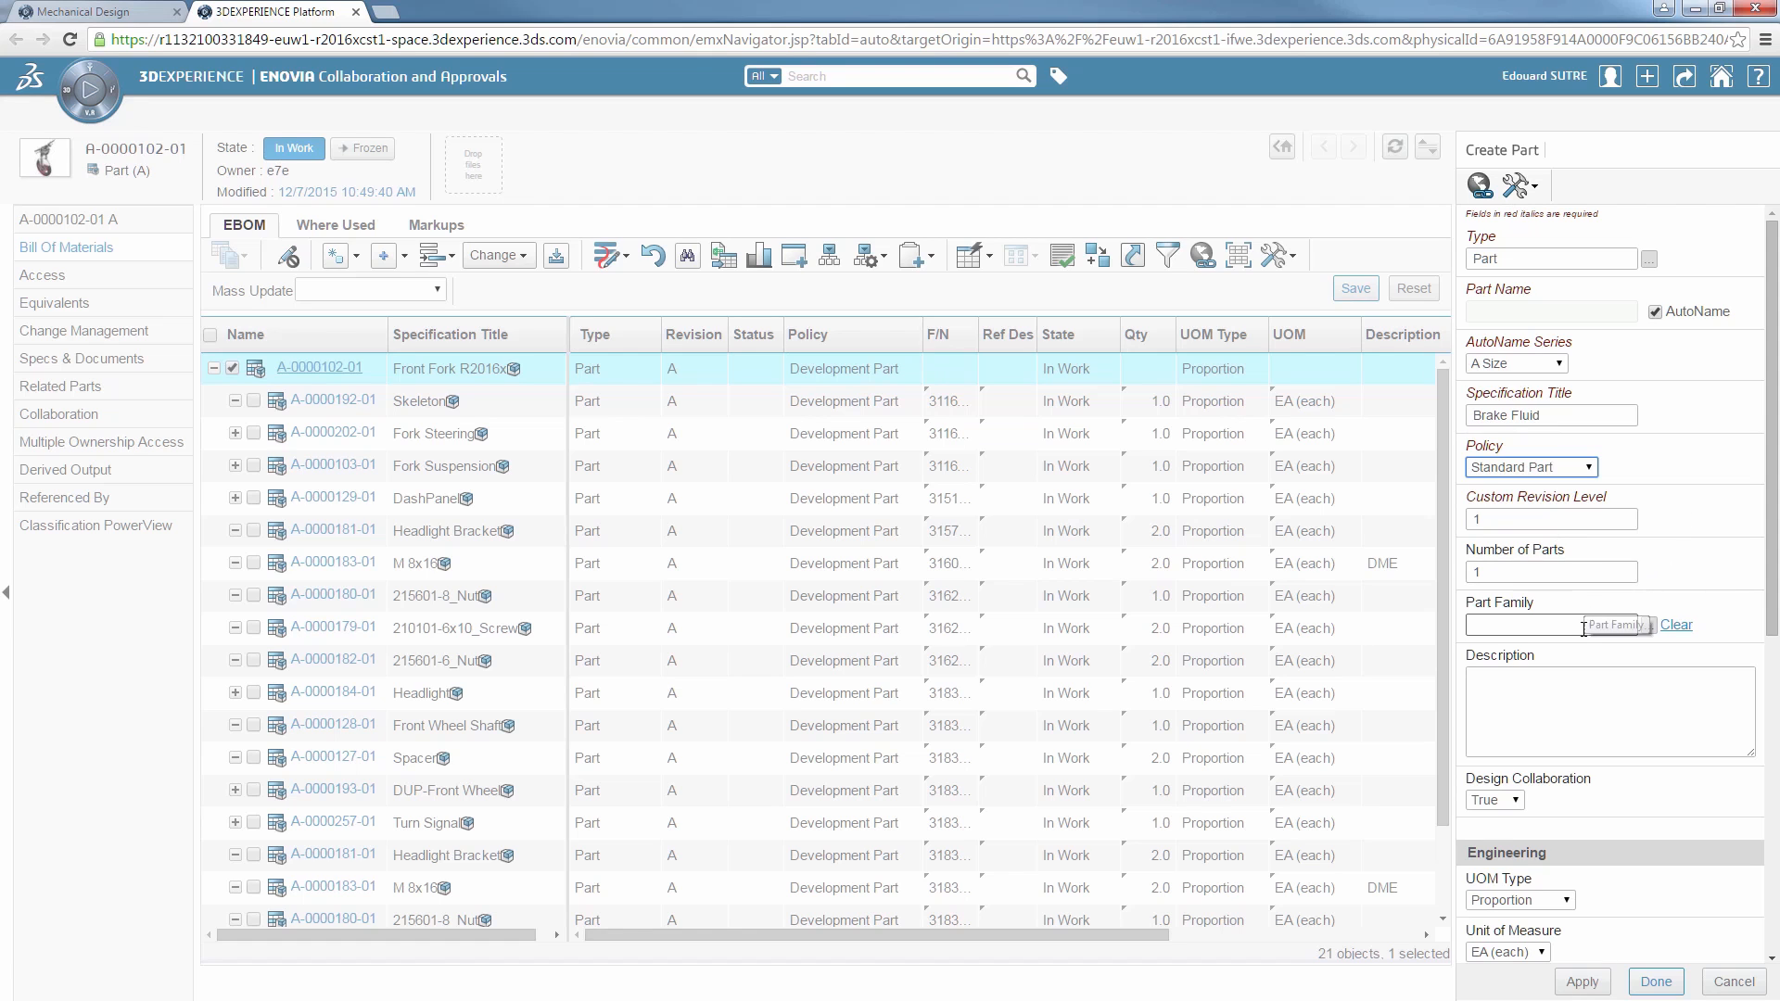
# Step: Turn off design collaboration and set Liquid Volume measured in ML for the new part
pyautogui.scroll(-3)
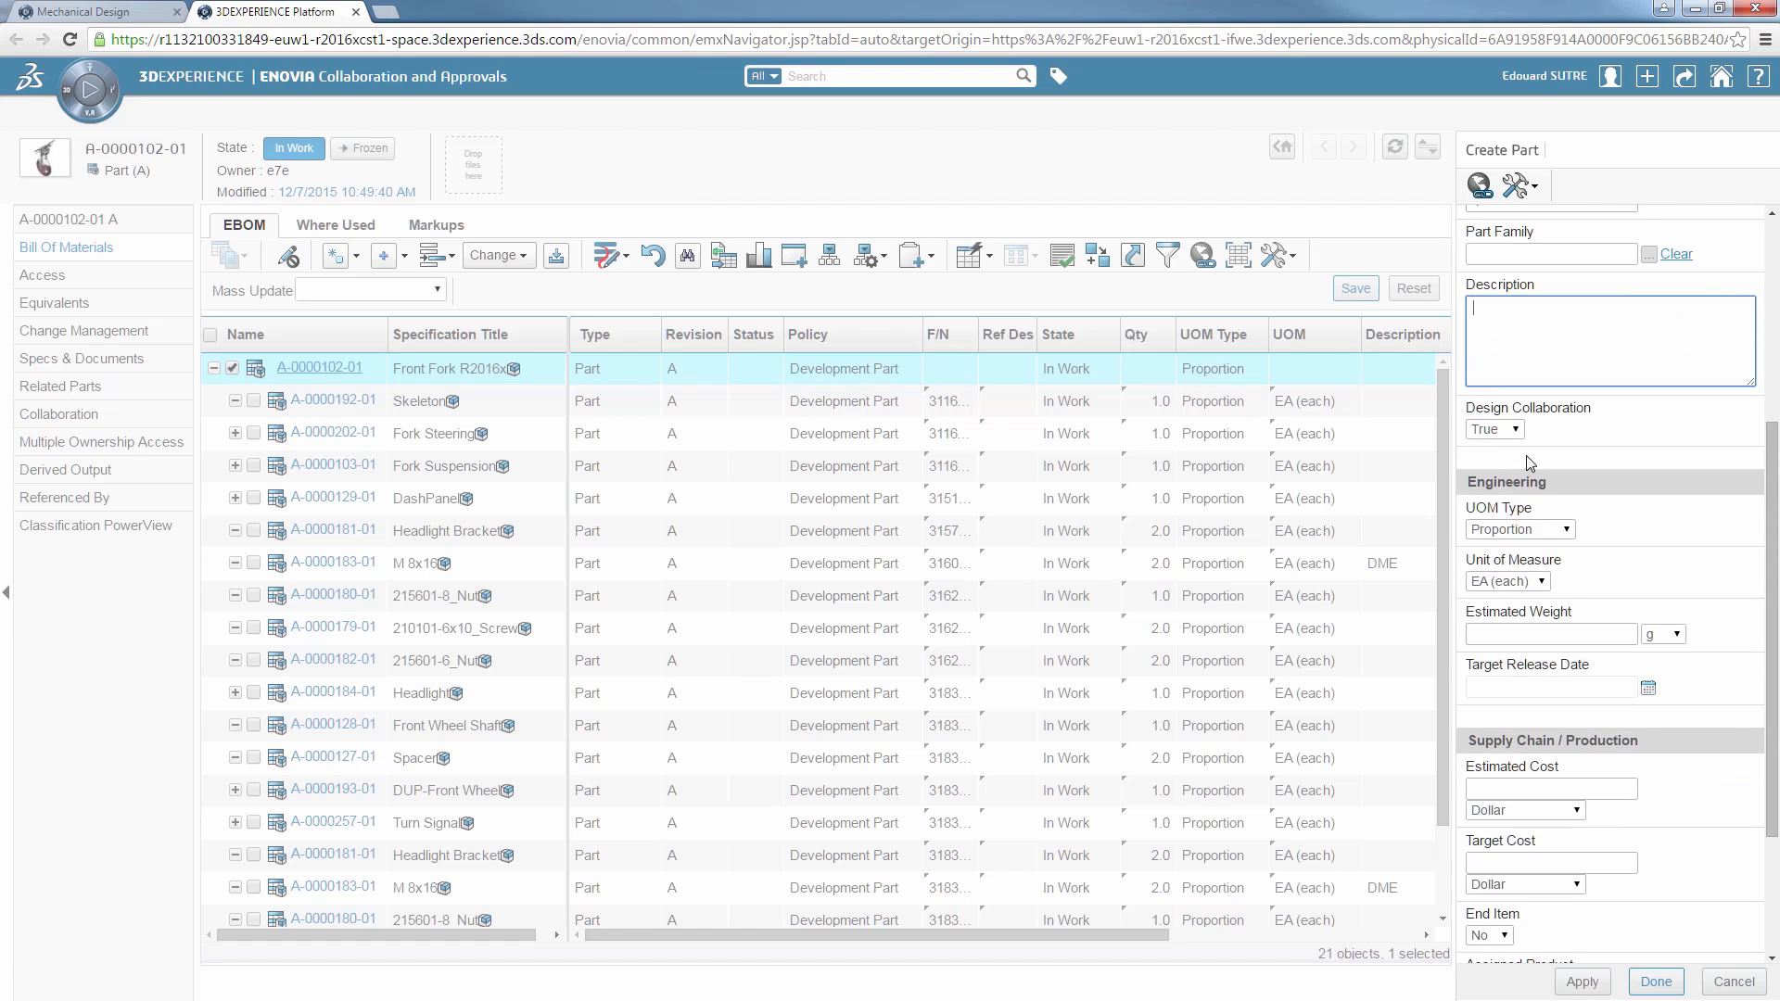
pyautogui.click(1490, 429)
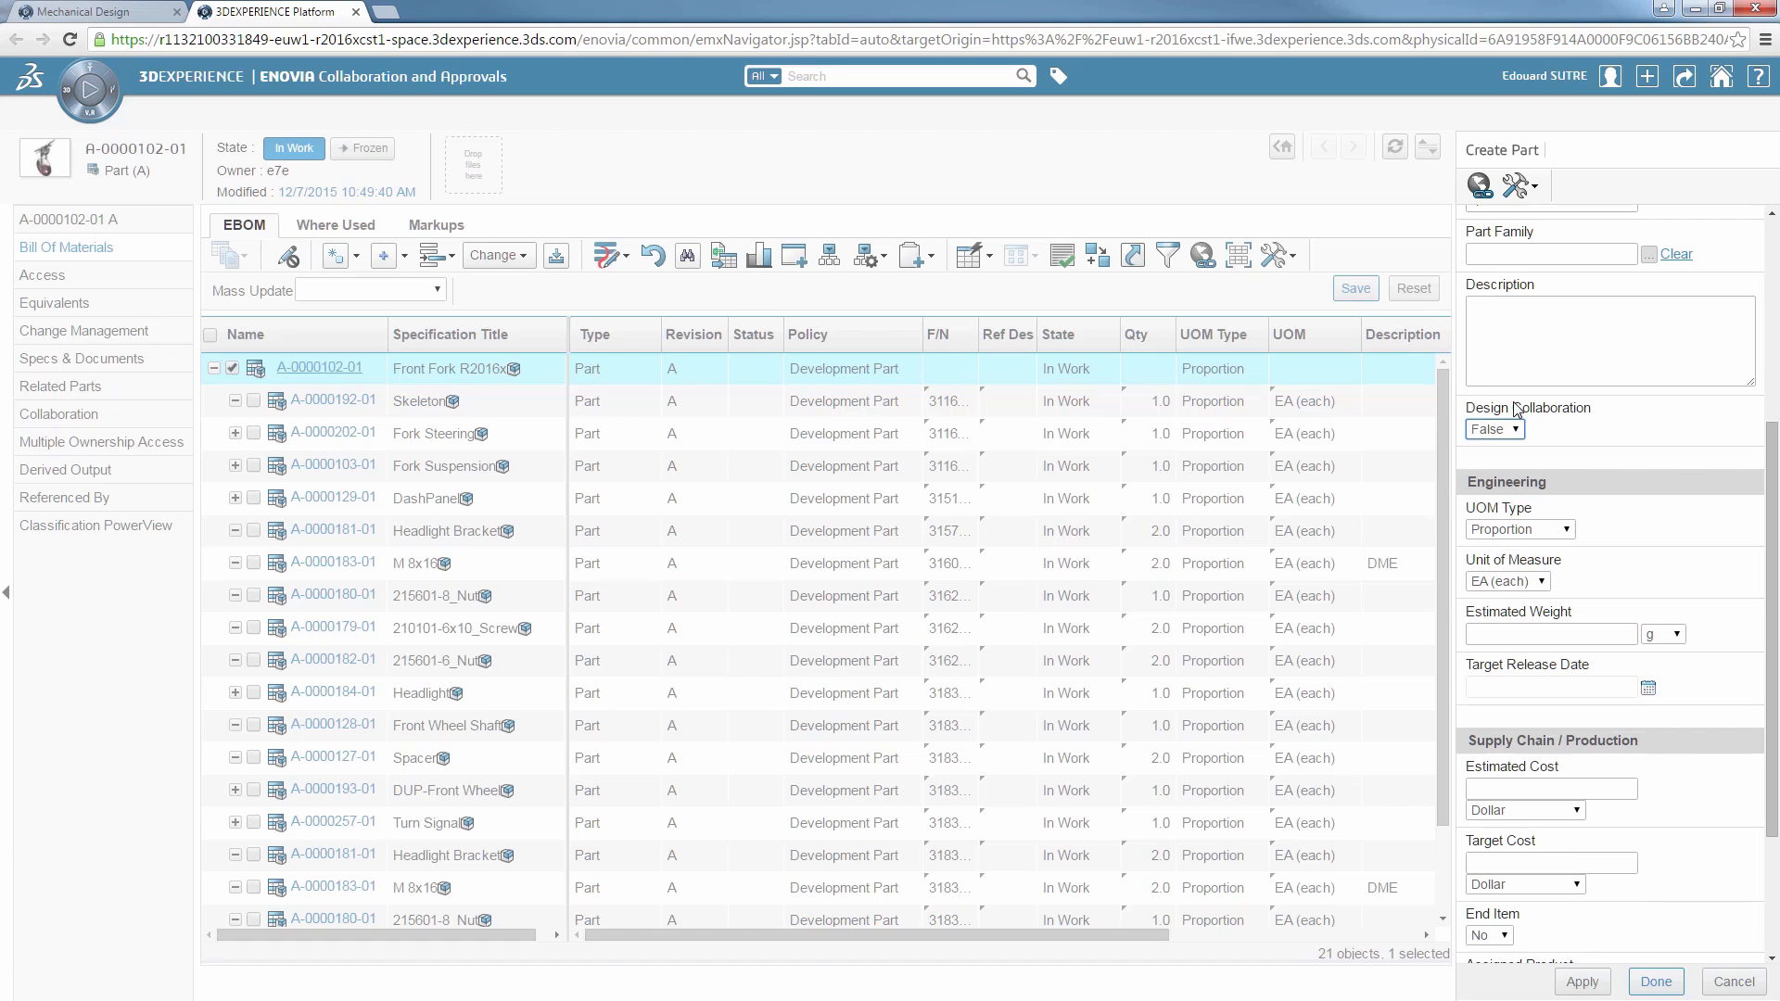
pyautogui.moveTo(1576, 454)
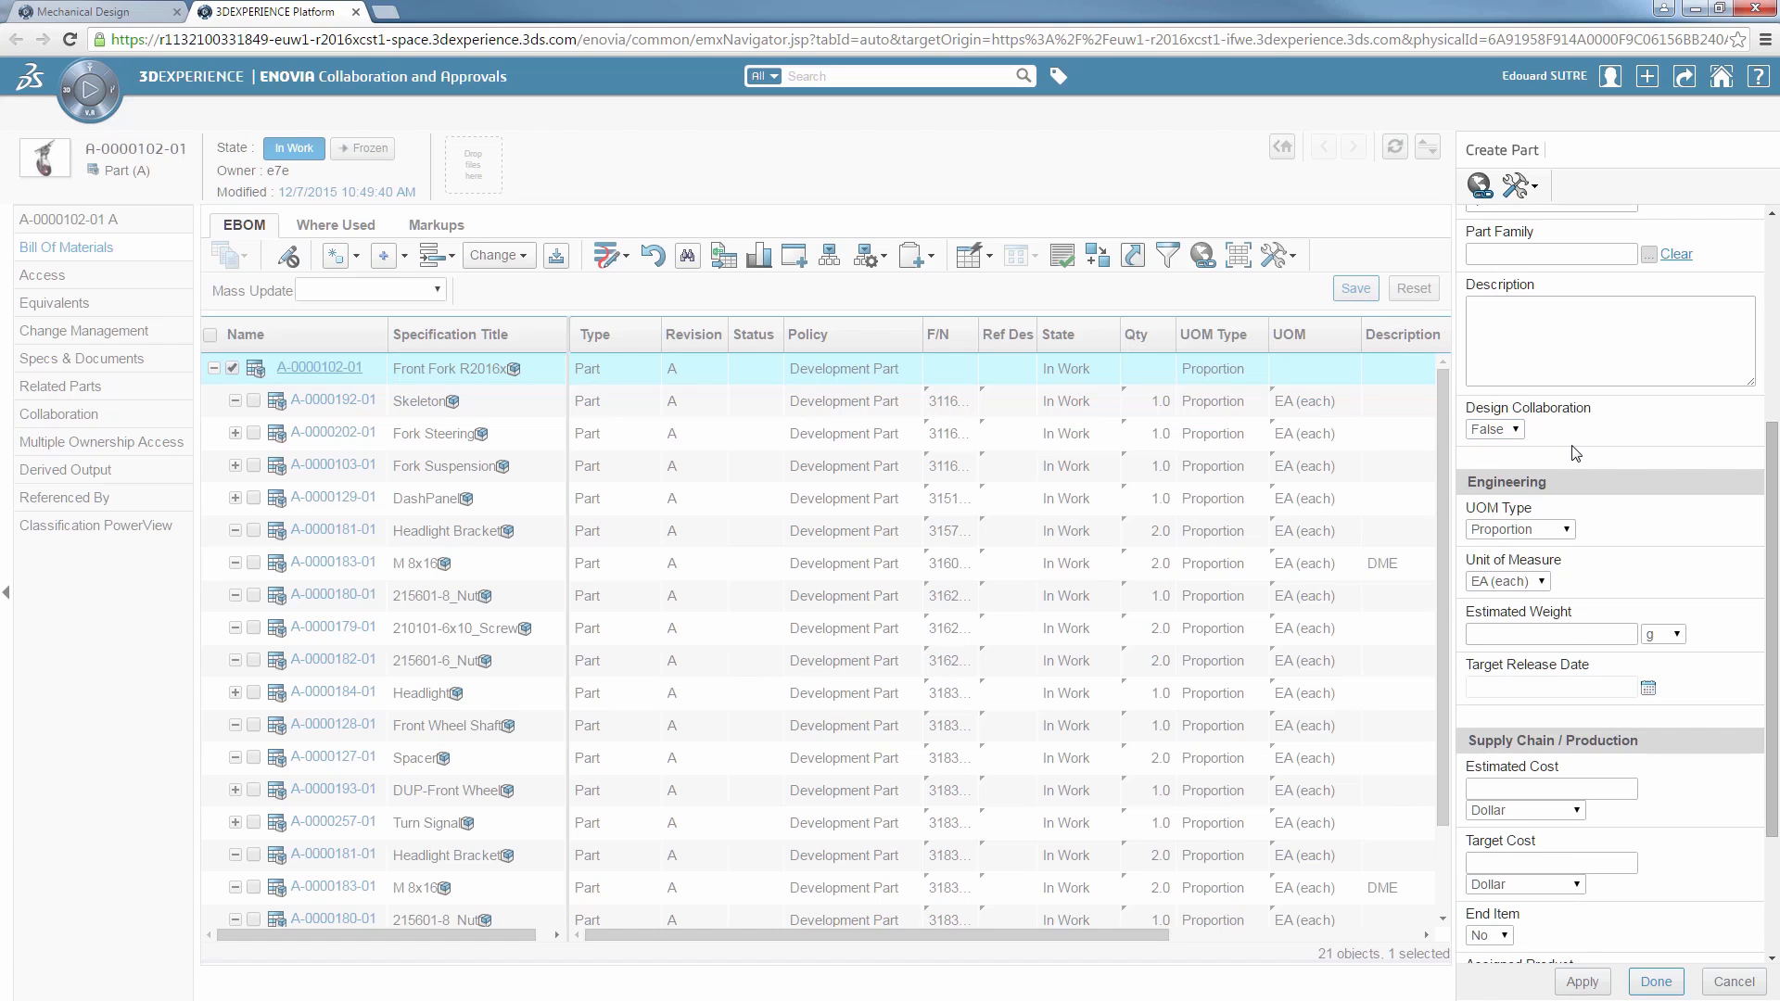
pyautogui.click(1519, 529)
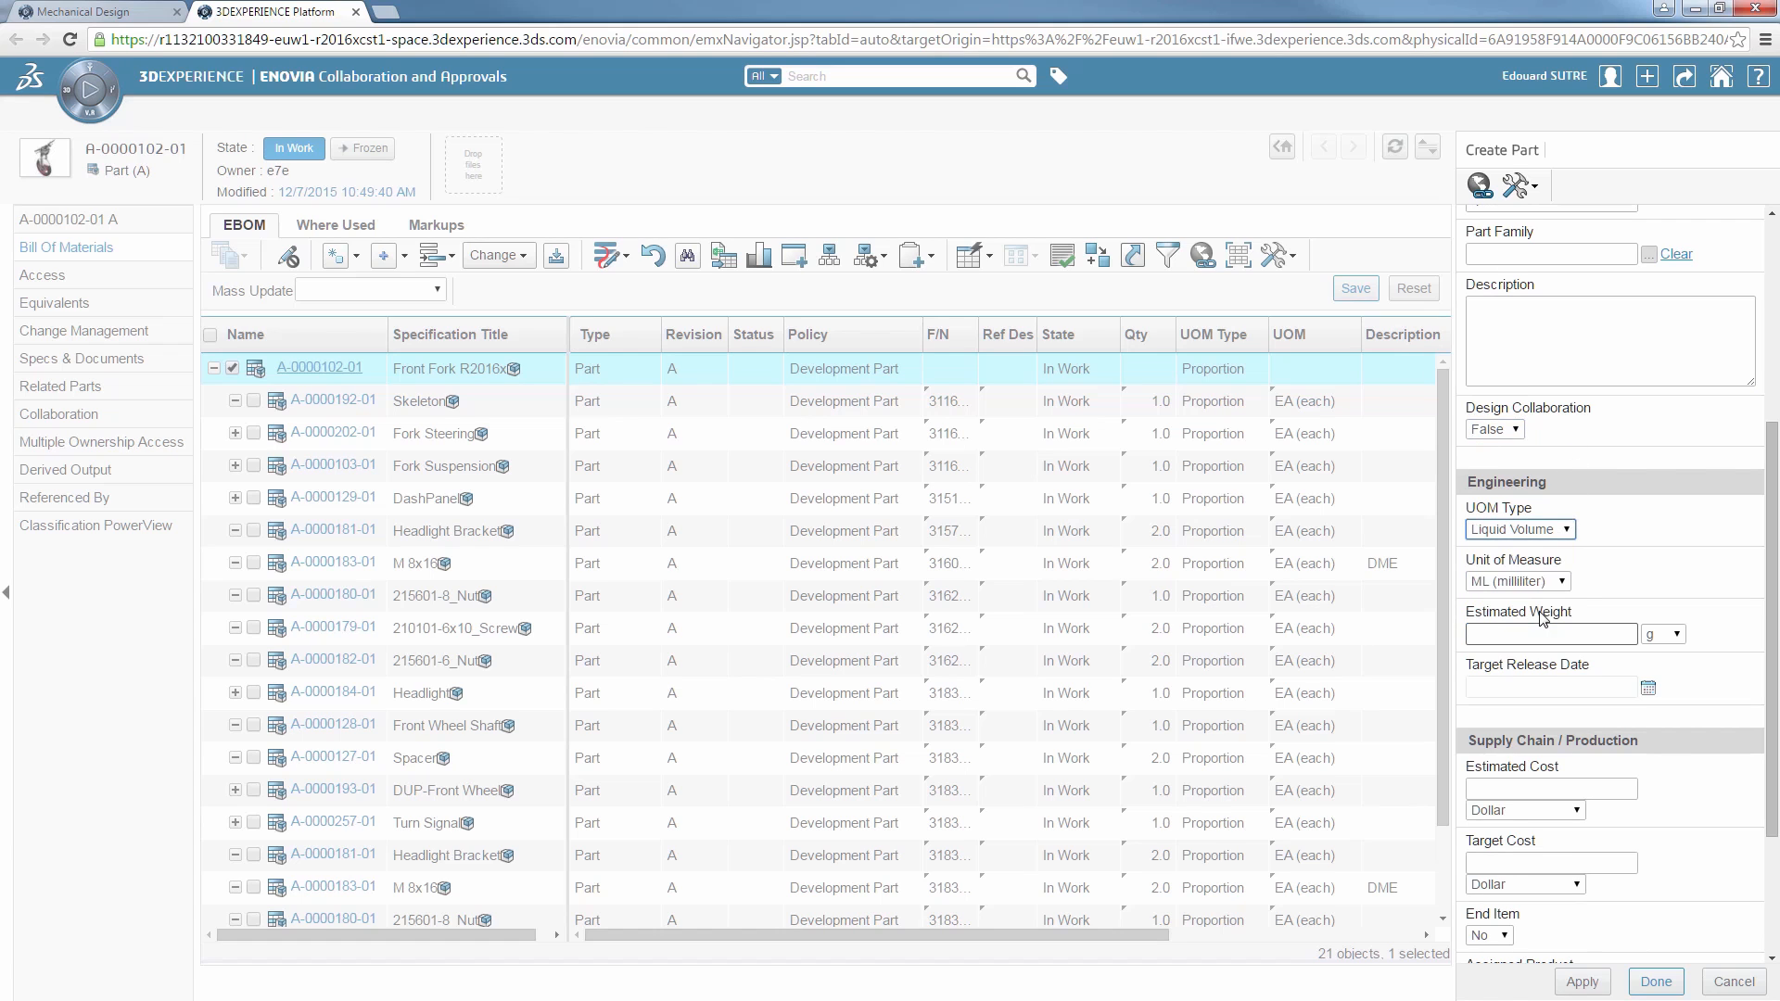
pyautogui.click(1518, 581)
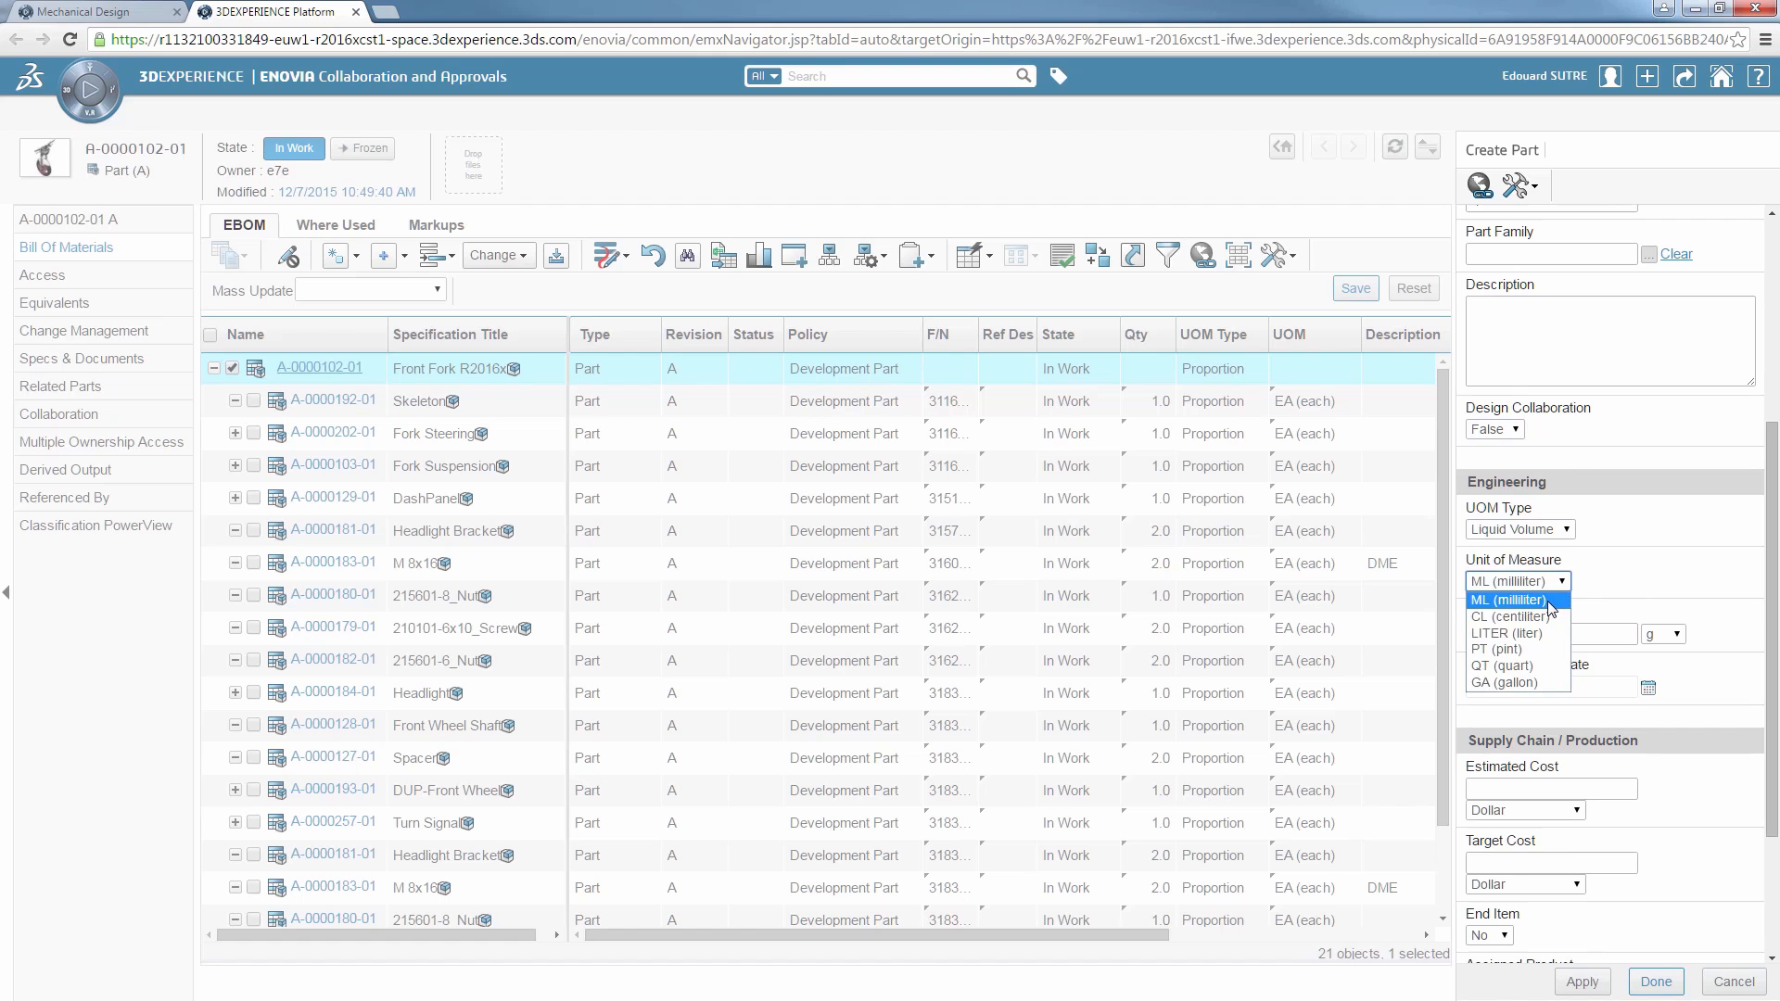
pyautogui.click(1511, 600)
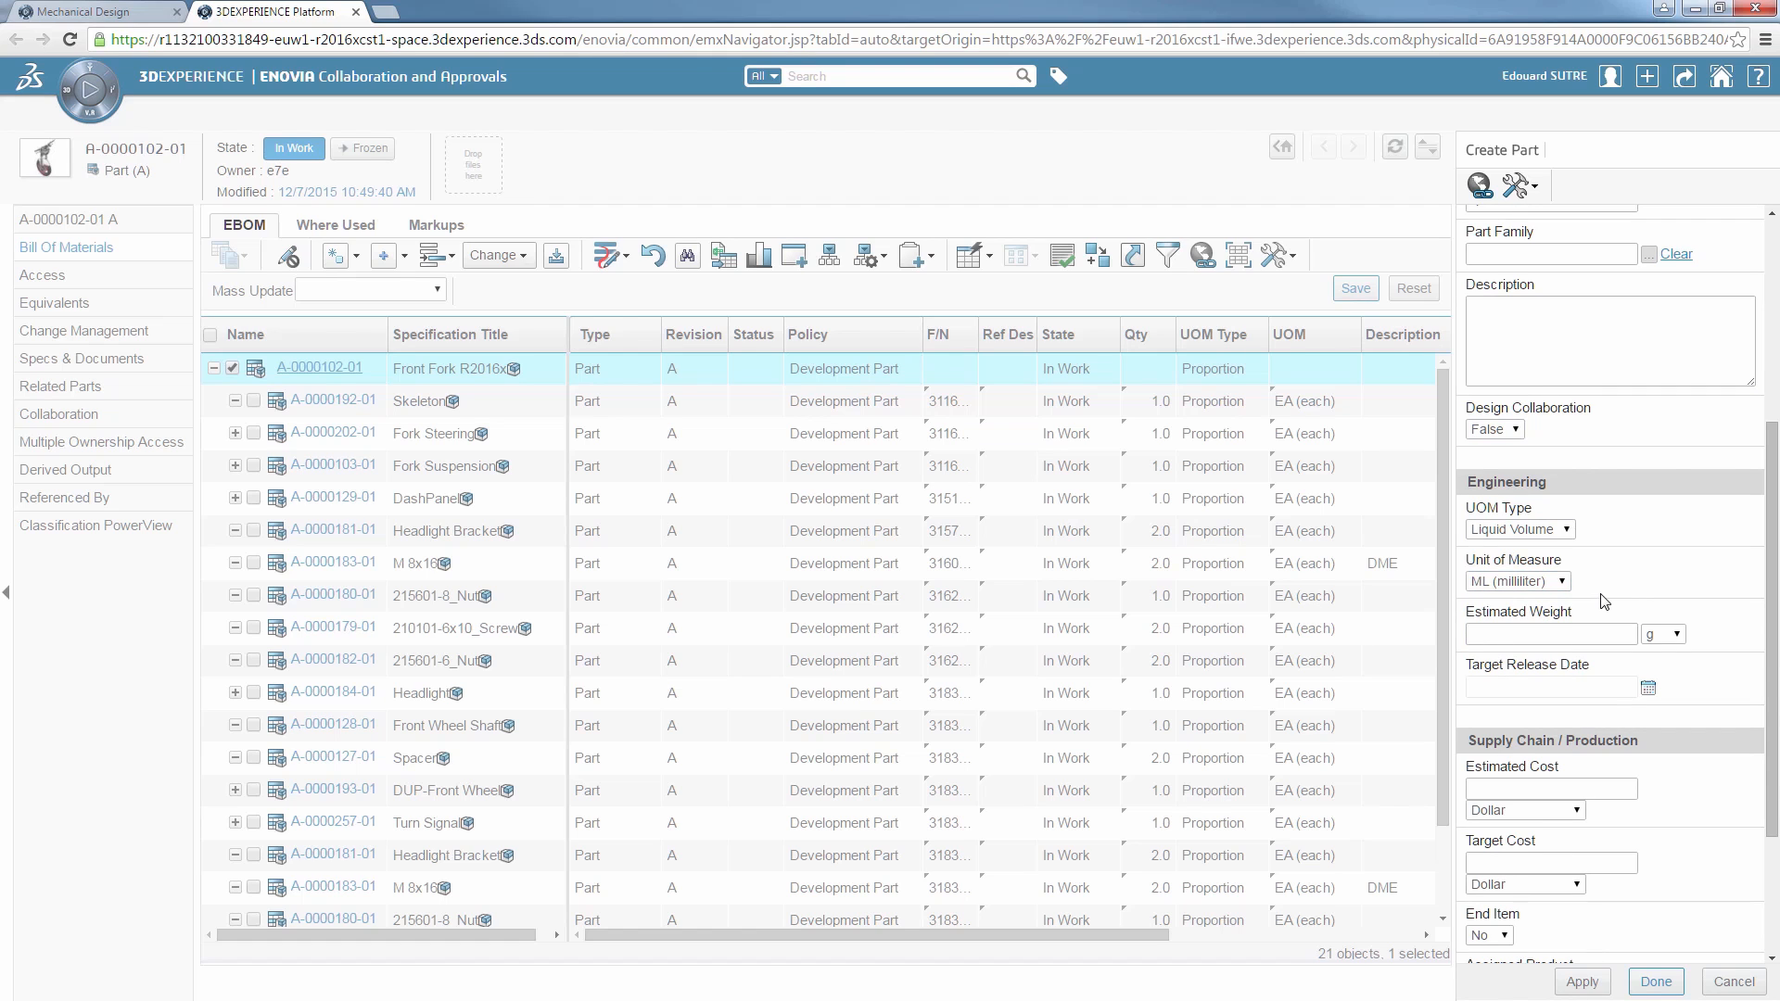
# Step: Set Procurement Intent to Purchase and finish creating the Brake Fluid part
pyautogui.scroll(-3)
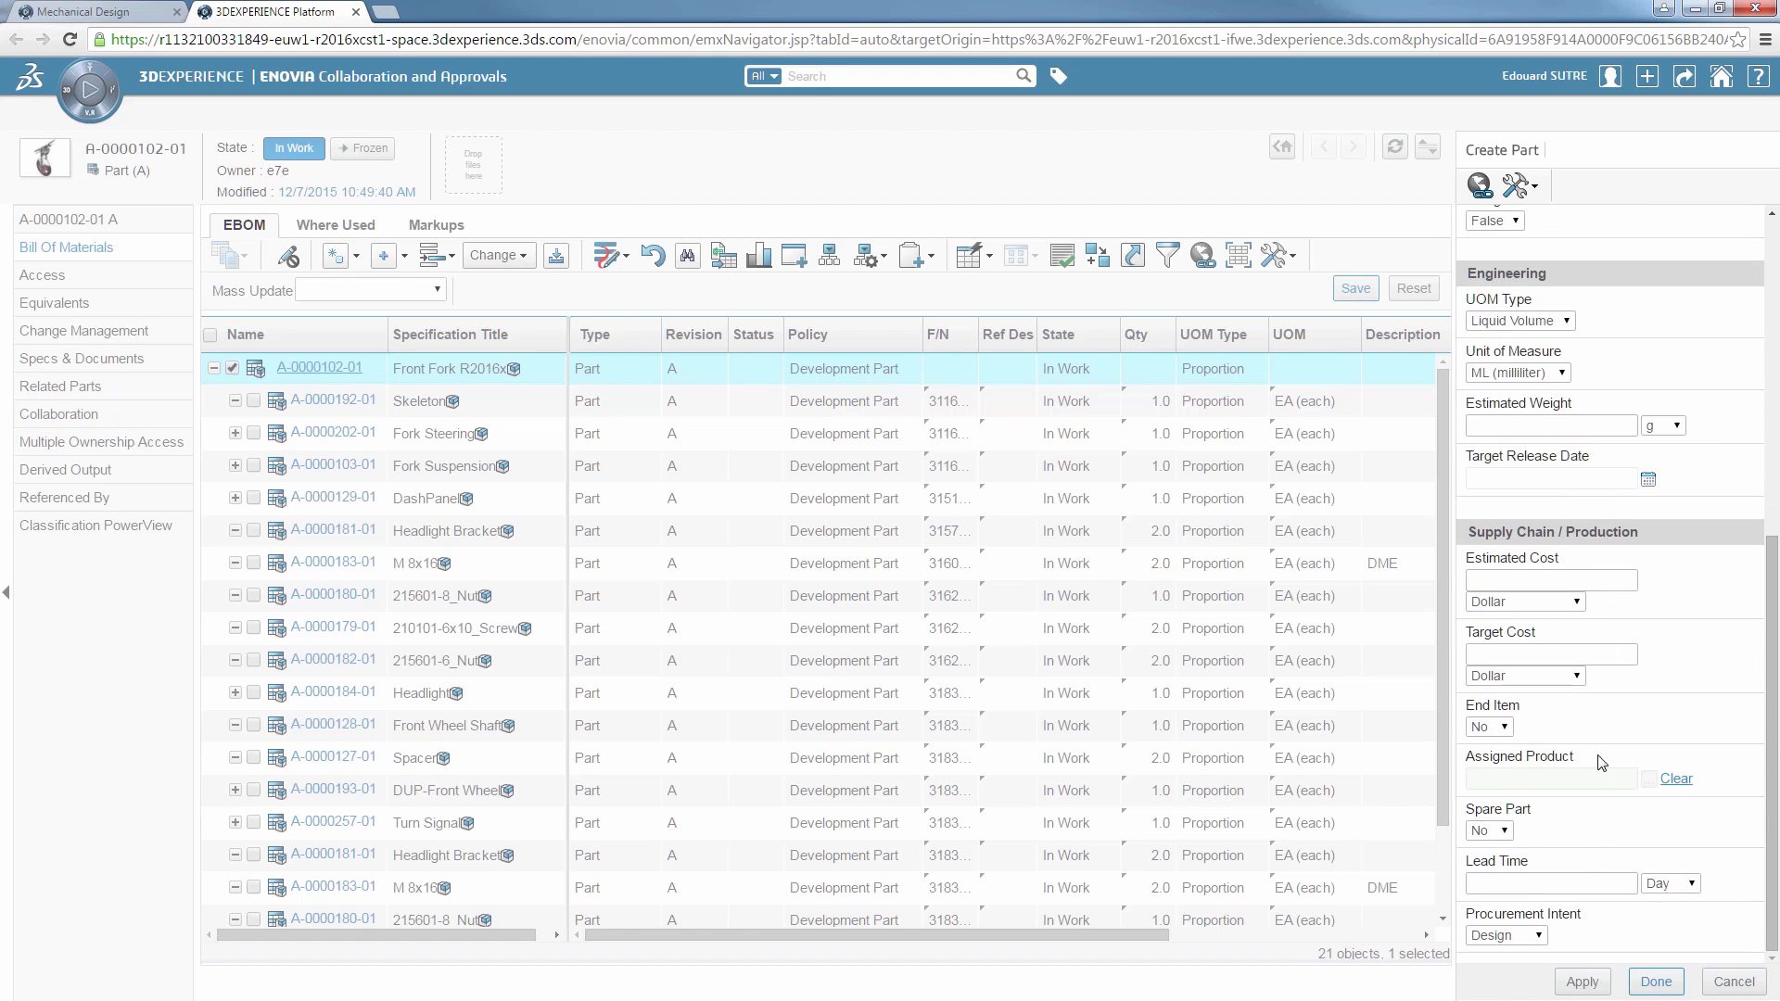
pyautogui.click(1506, 934)
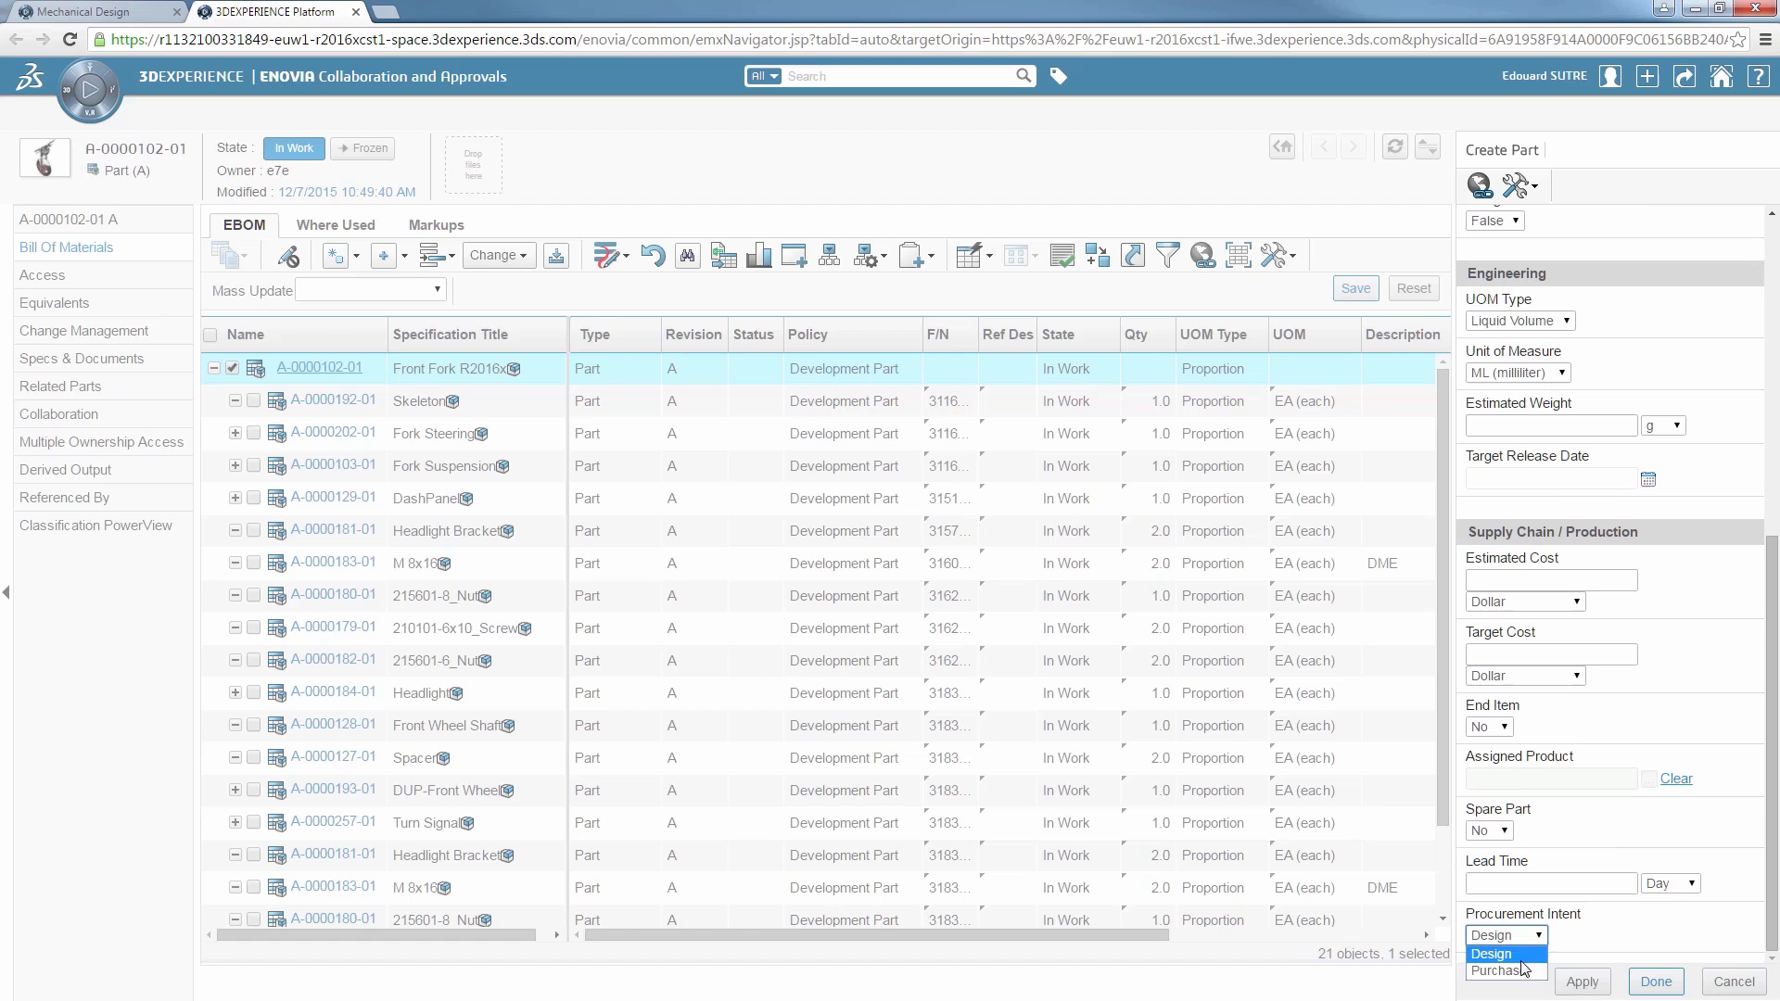
pyautogui.click(1498, 970)
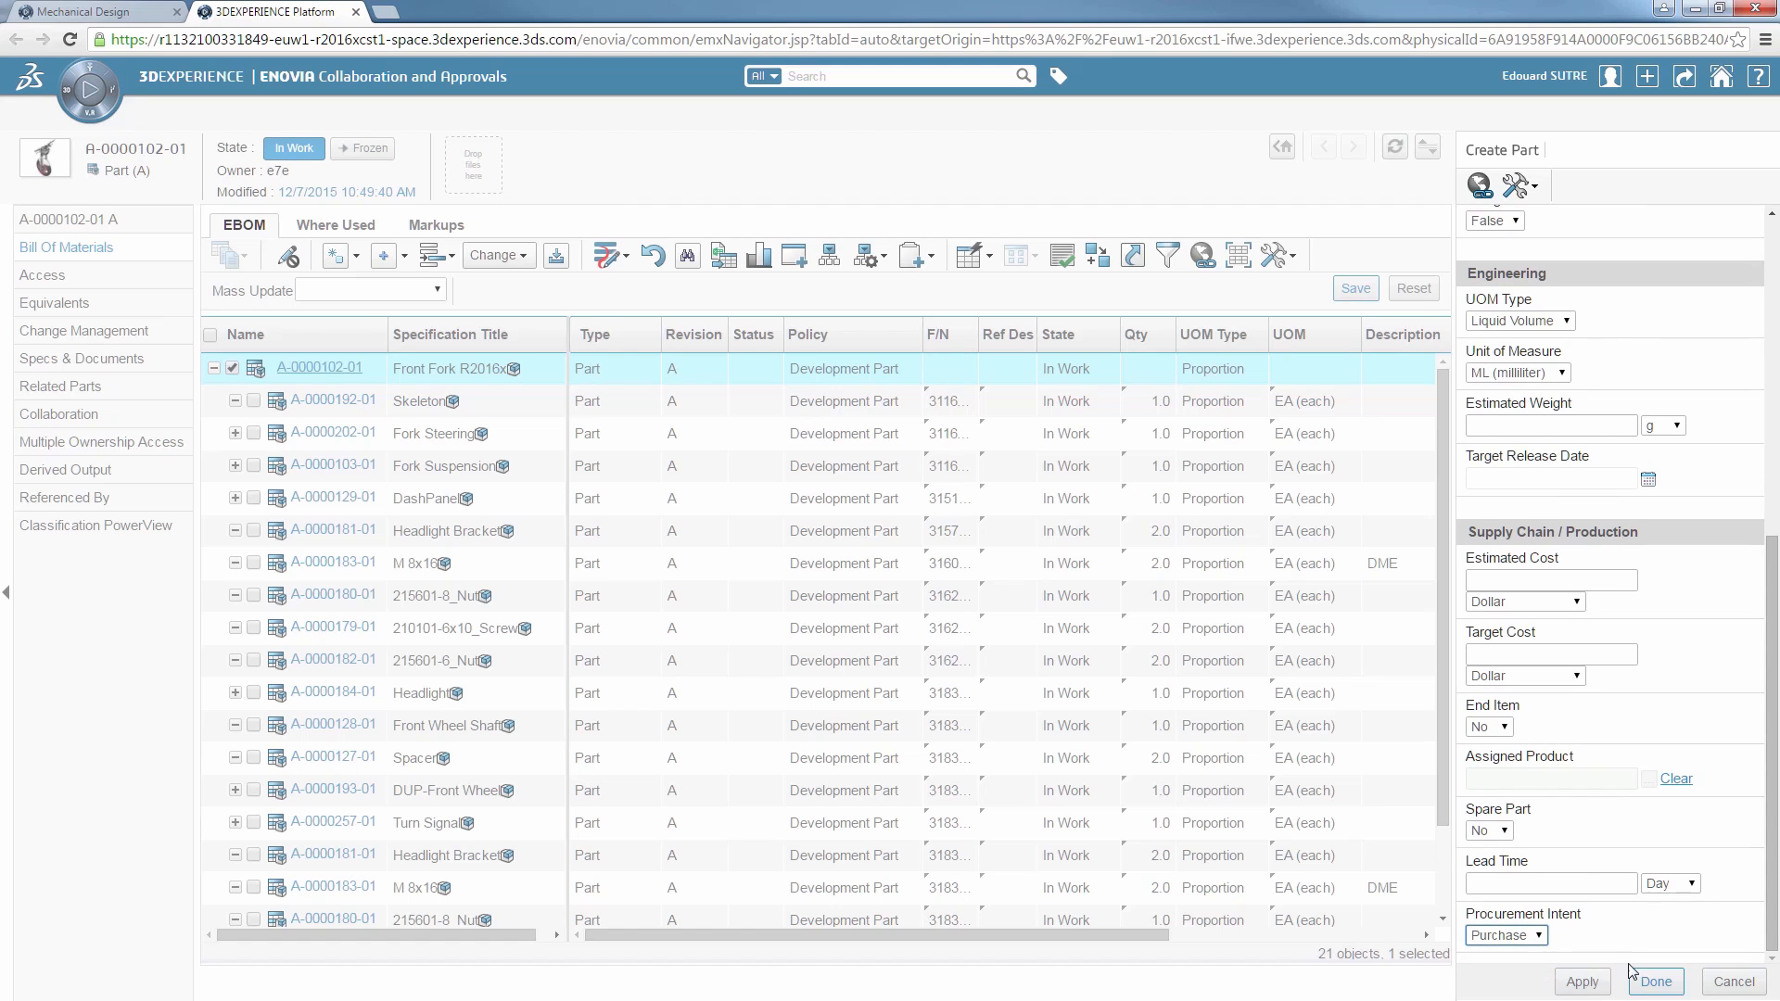
pyautogui.click(1652, 980)
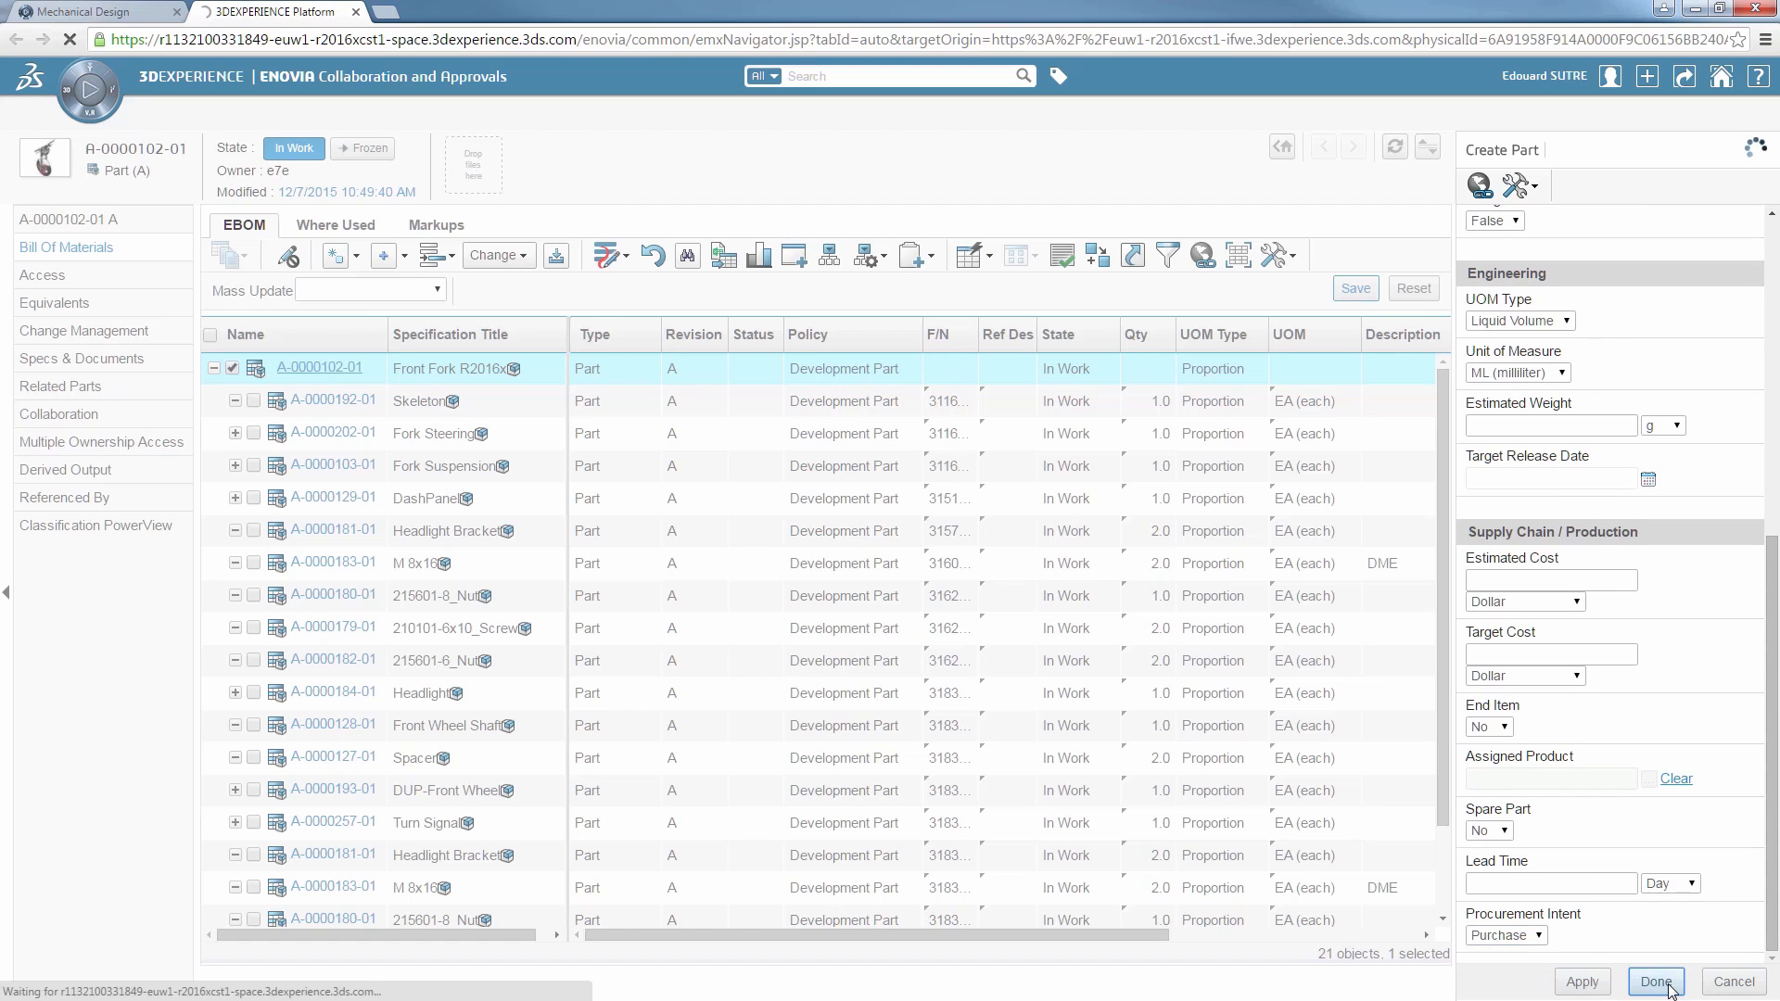
pyautogui.click(1654, 981)
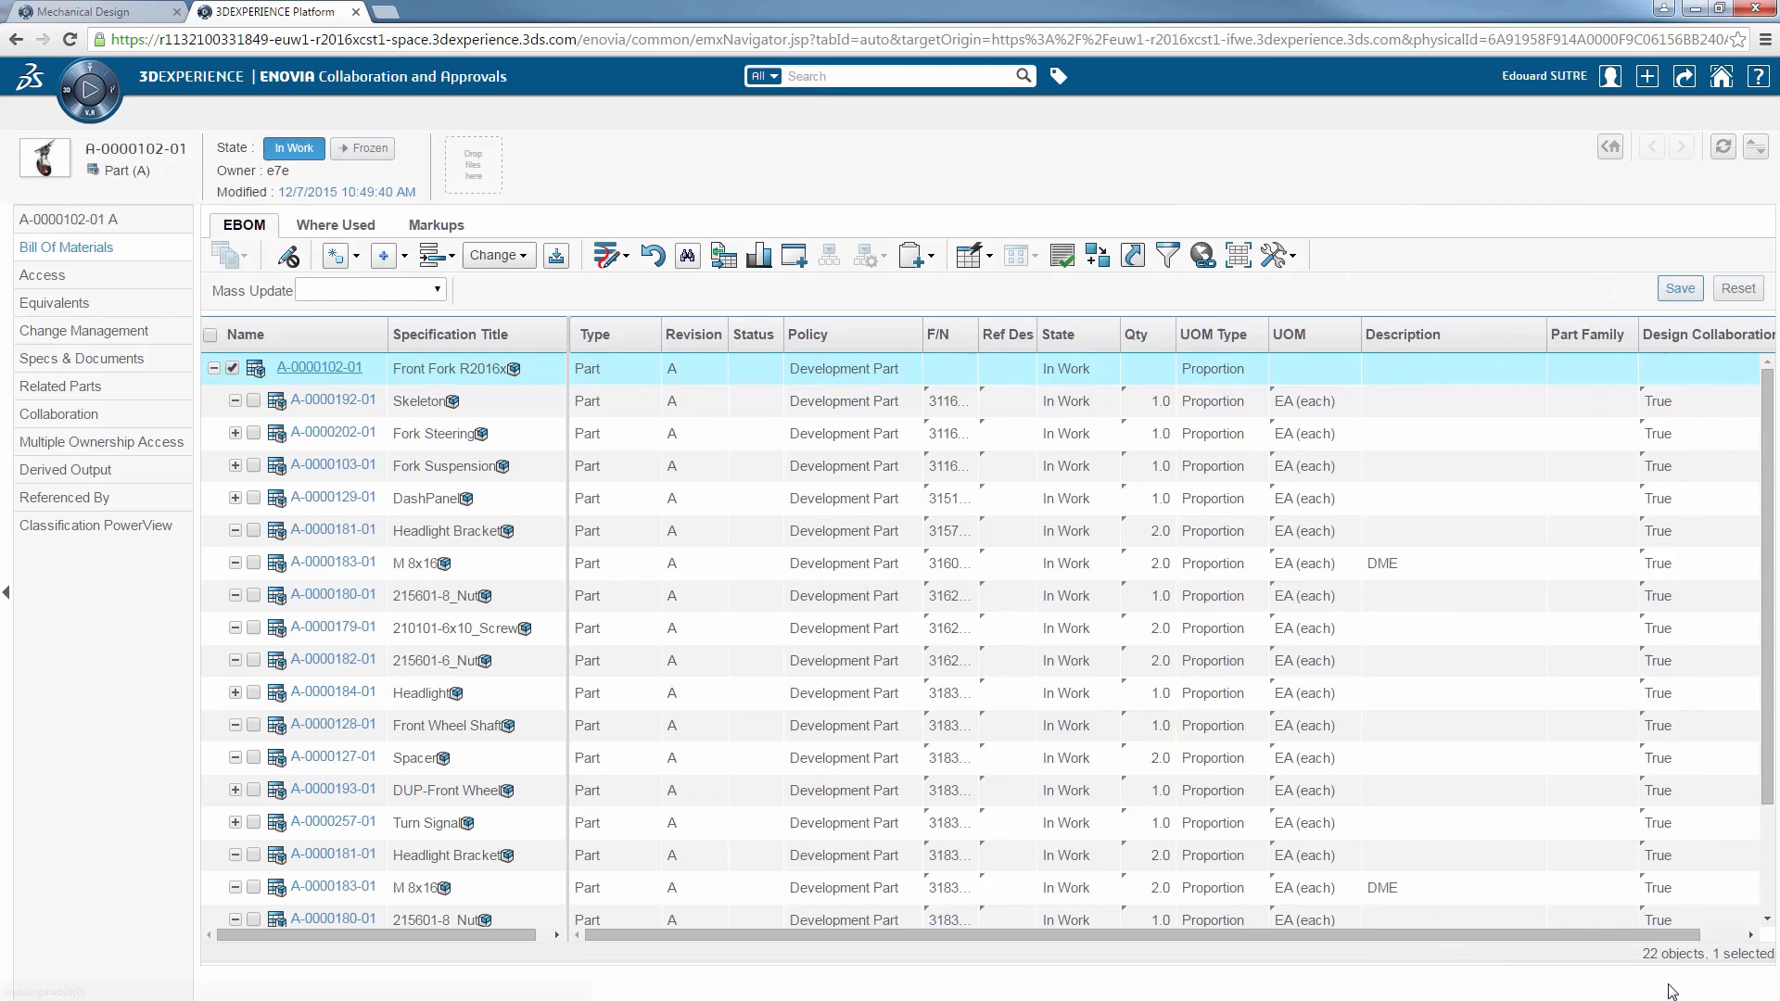
# Step: Scroll the EBOM table to the bottom row showing Brake Fluid A-0000267-01
pyautogui.hscroll(3)
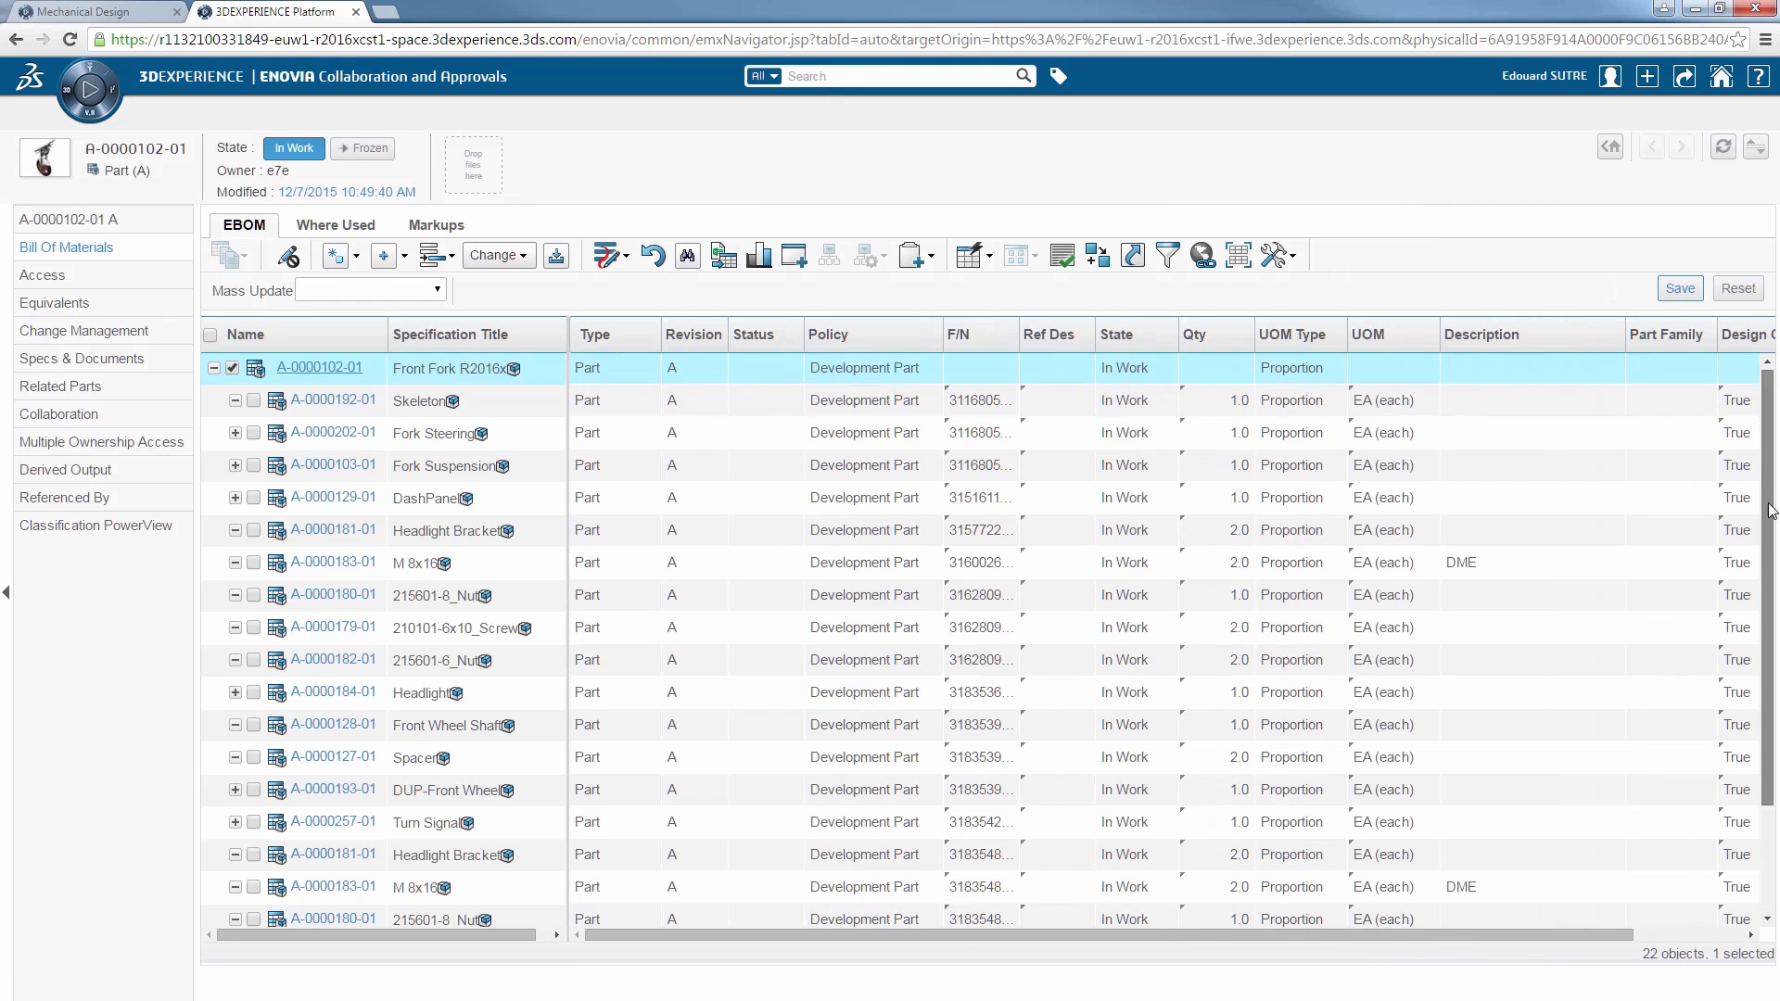
pyautogui.scroll(-3)
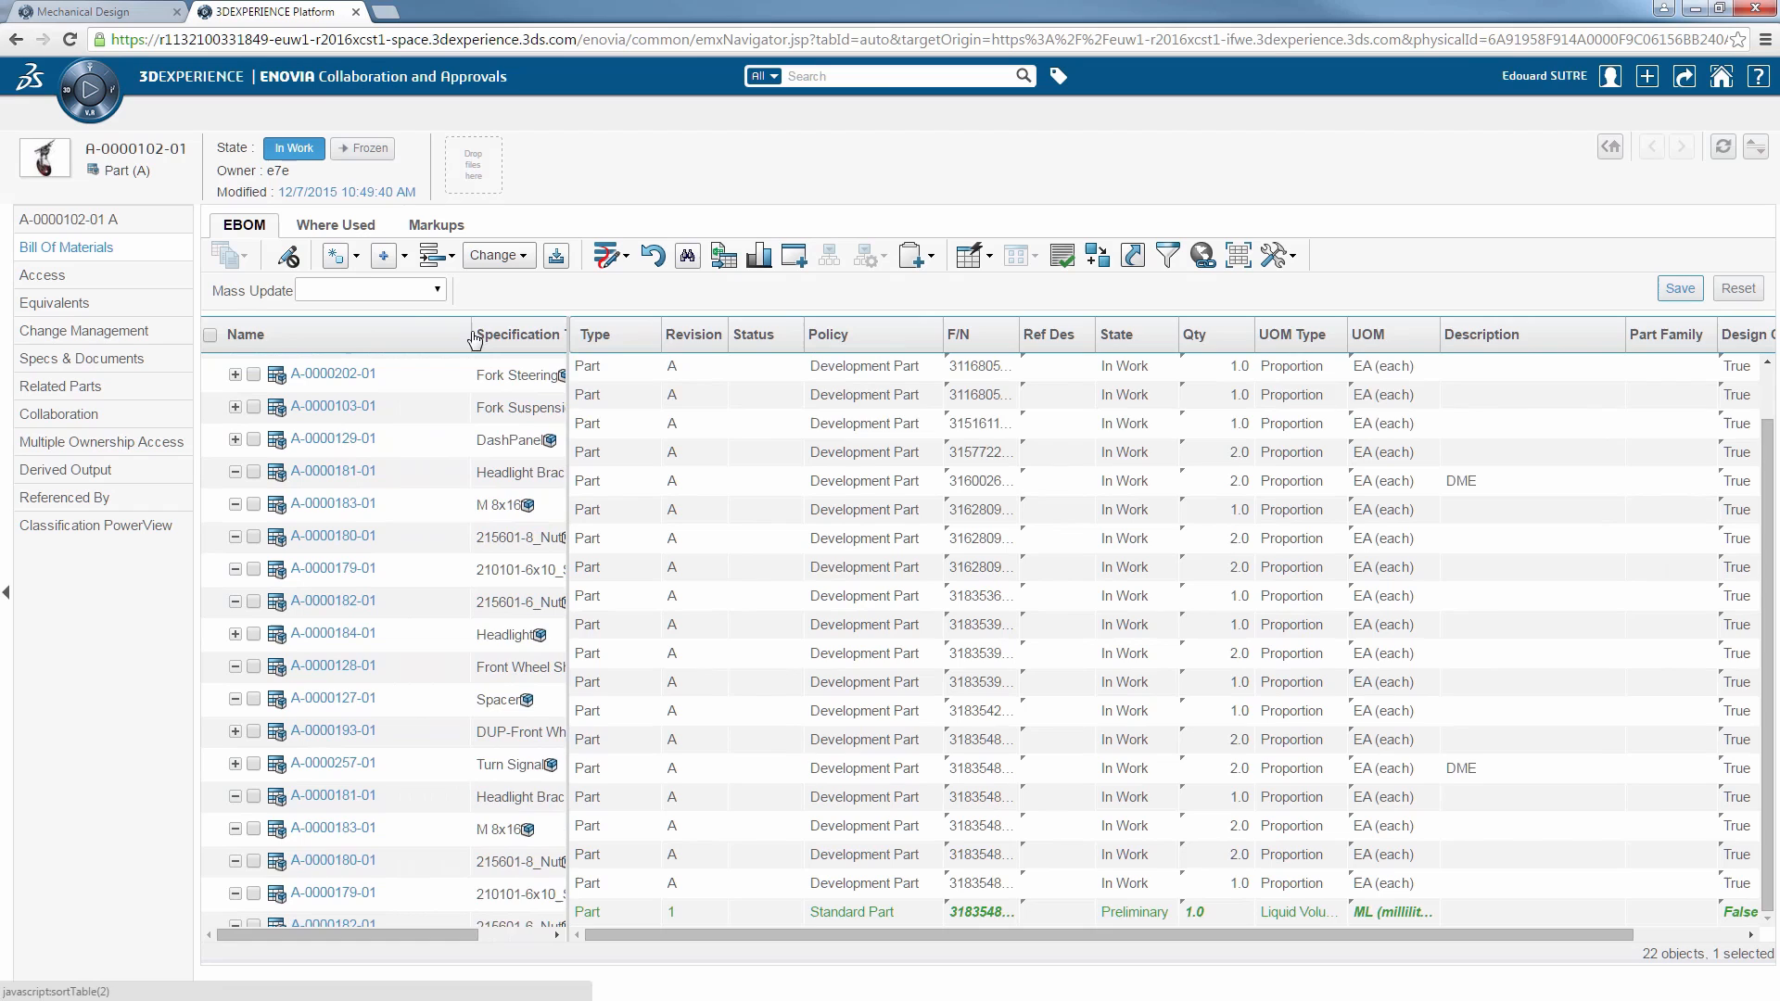
pyautogui.scroll(-3)
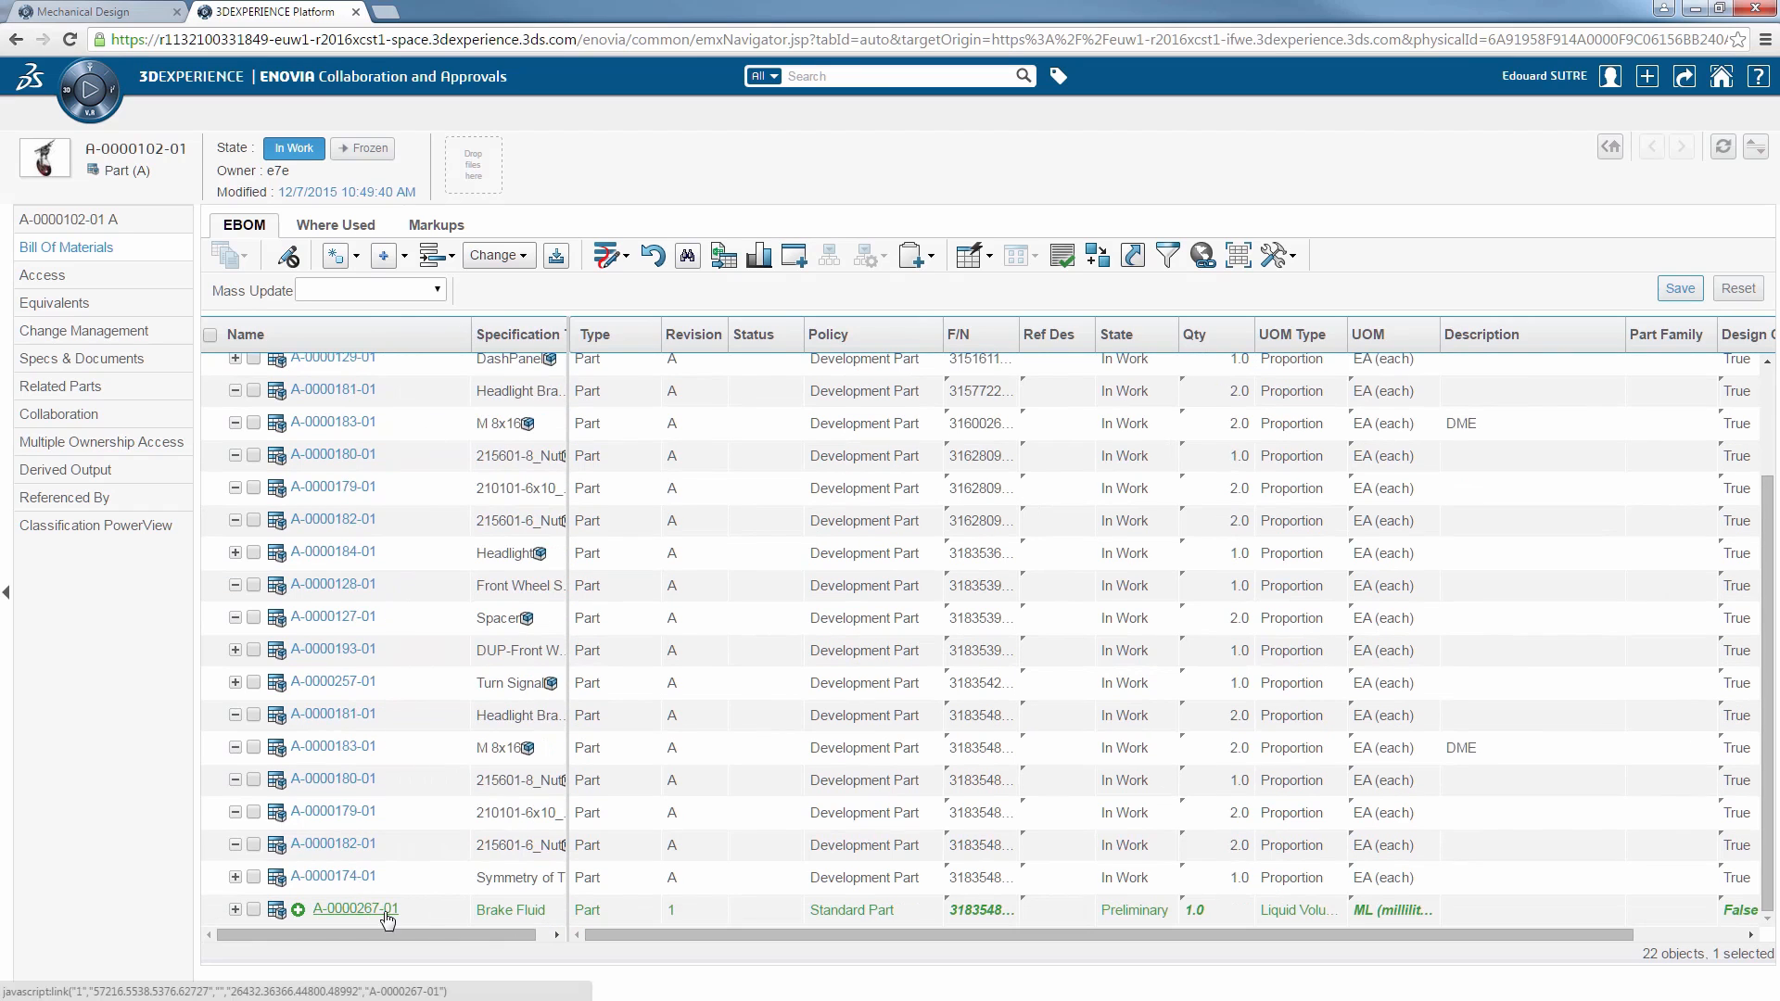
pyautogui.moveTo(1542, 506)
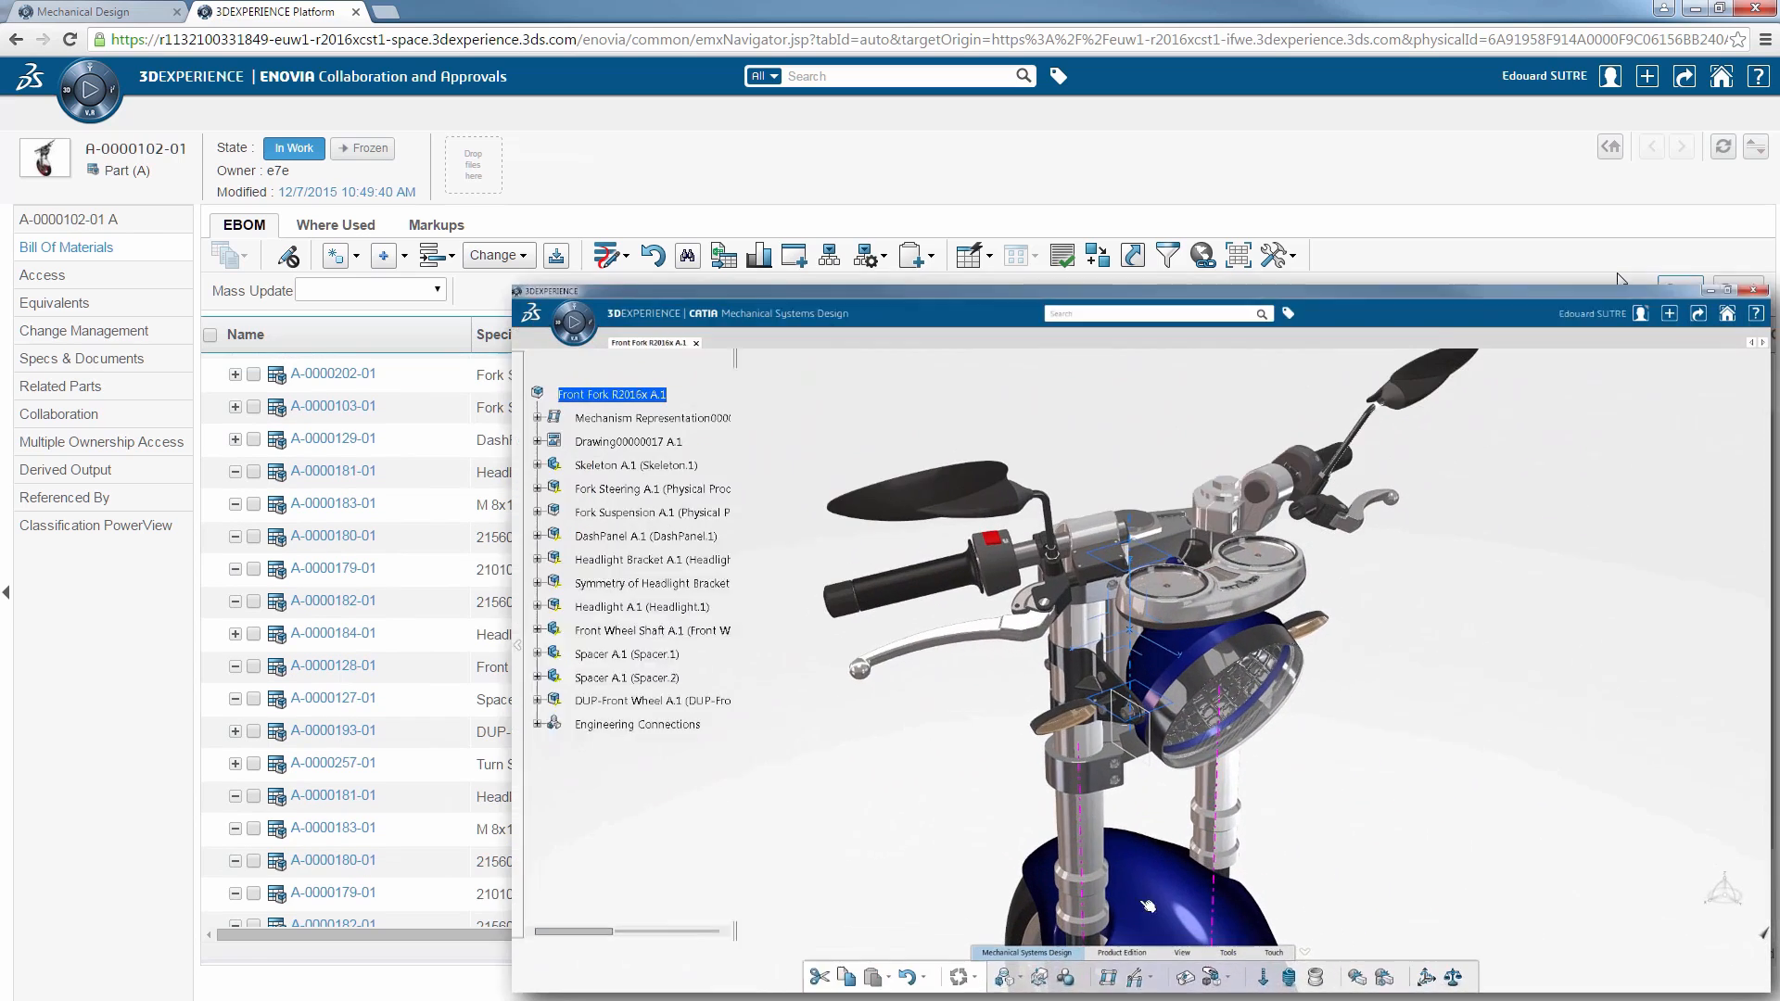
# Step: Maximize CATIA and colour the Front Fork by EBOM Collaboration Intention in BI Essentials
pyautogui.click(1739, 289)
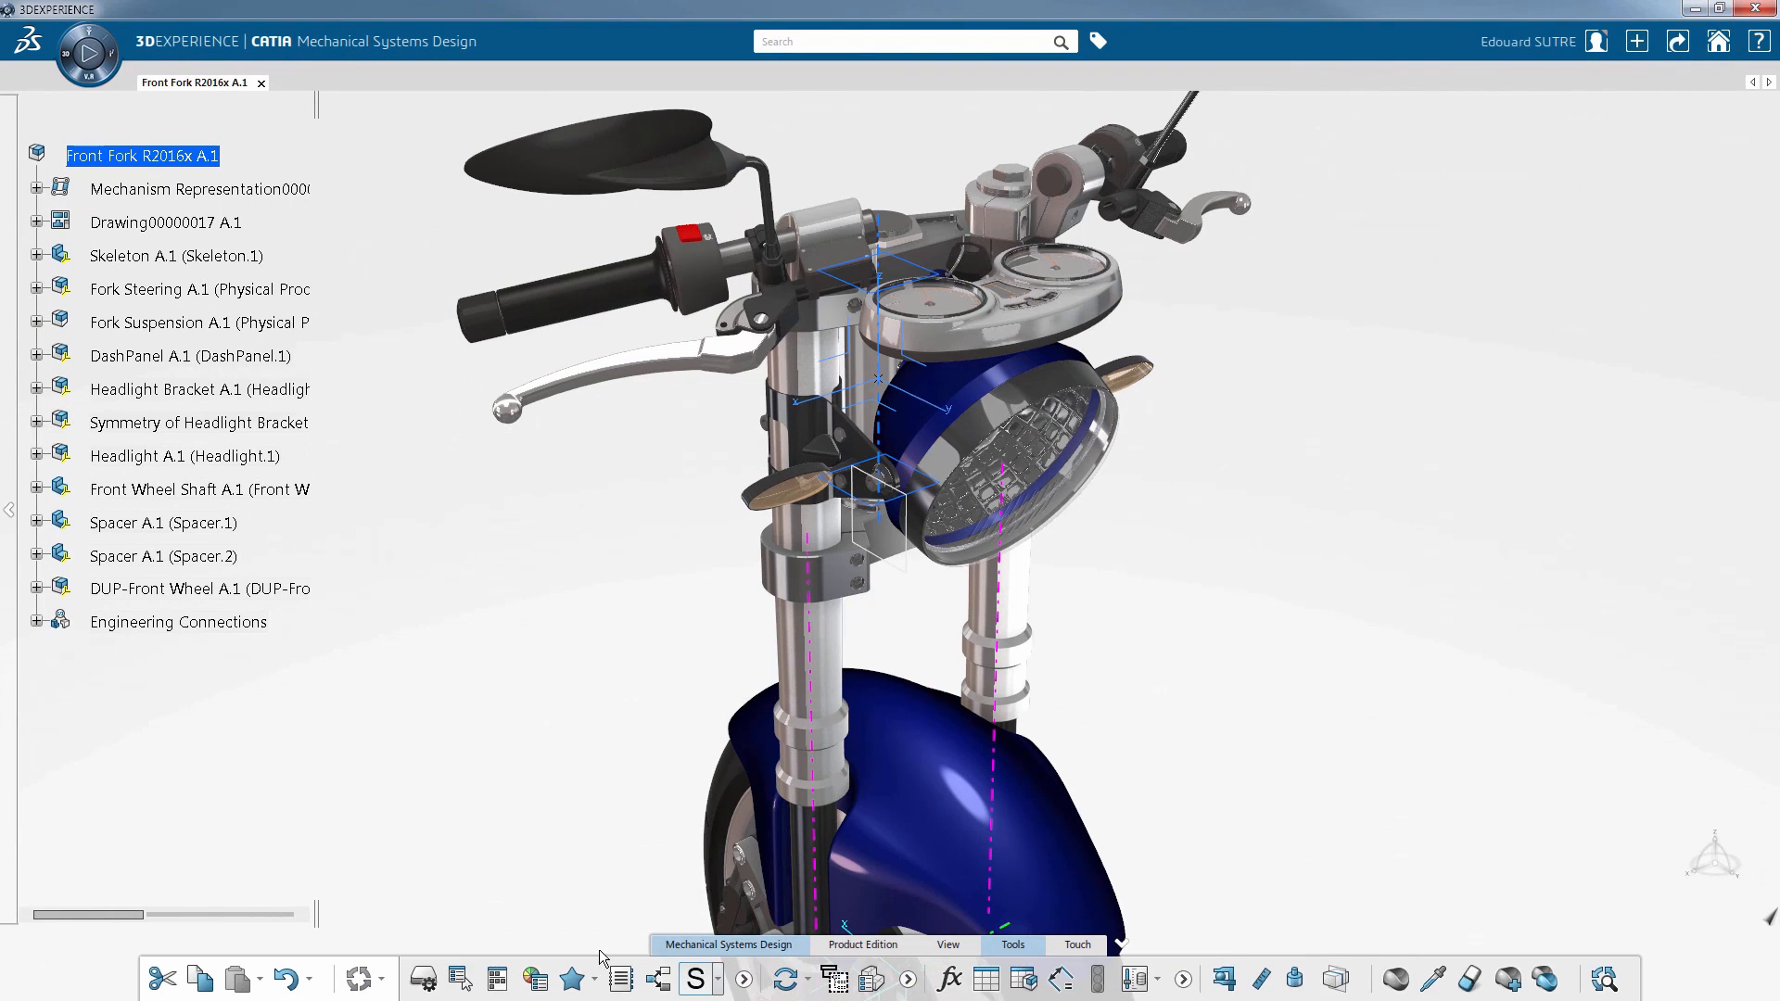
pyautogui.click(534, 979)
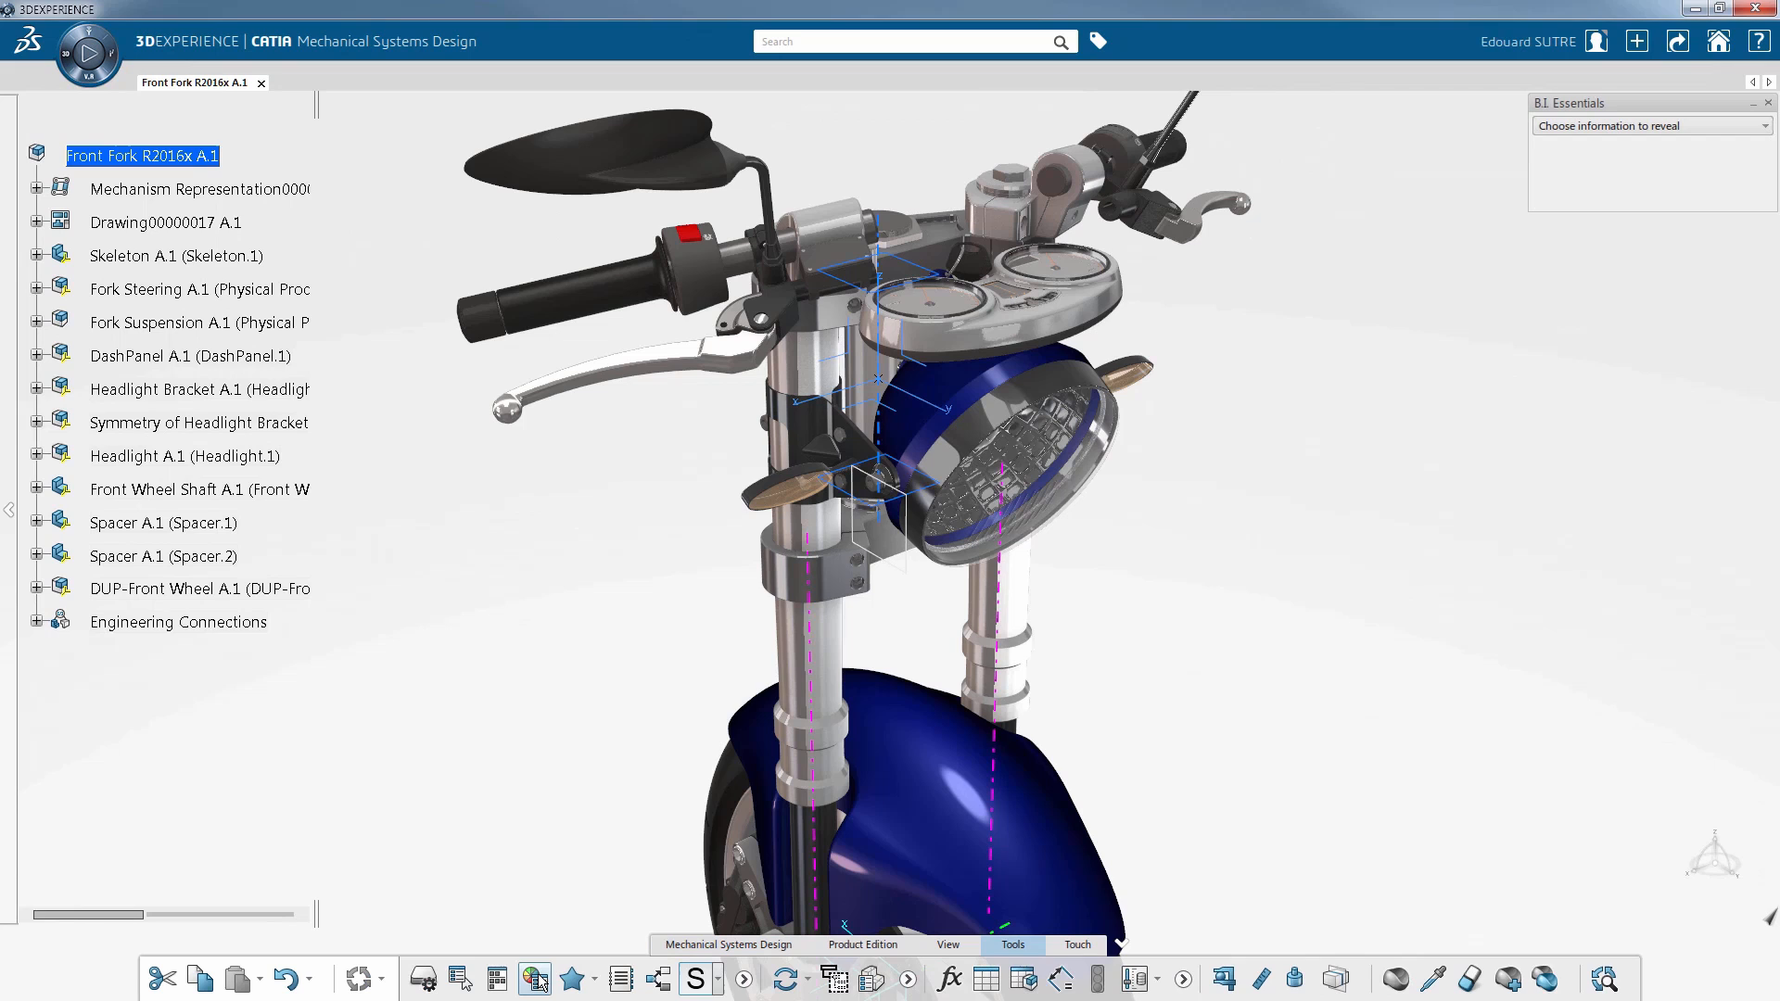
pyautogui.moveTo(794, 800)
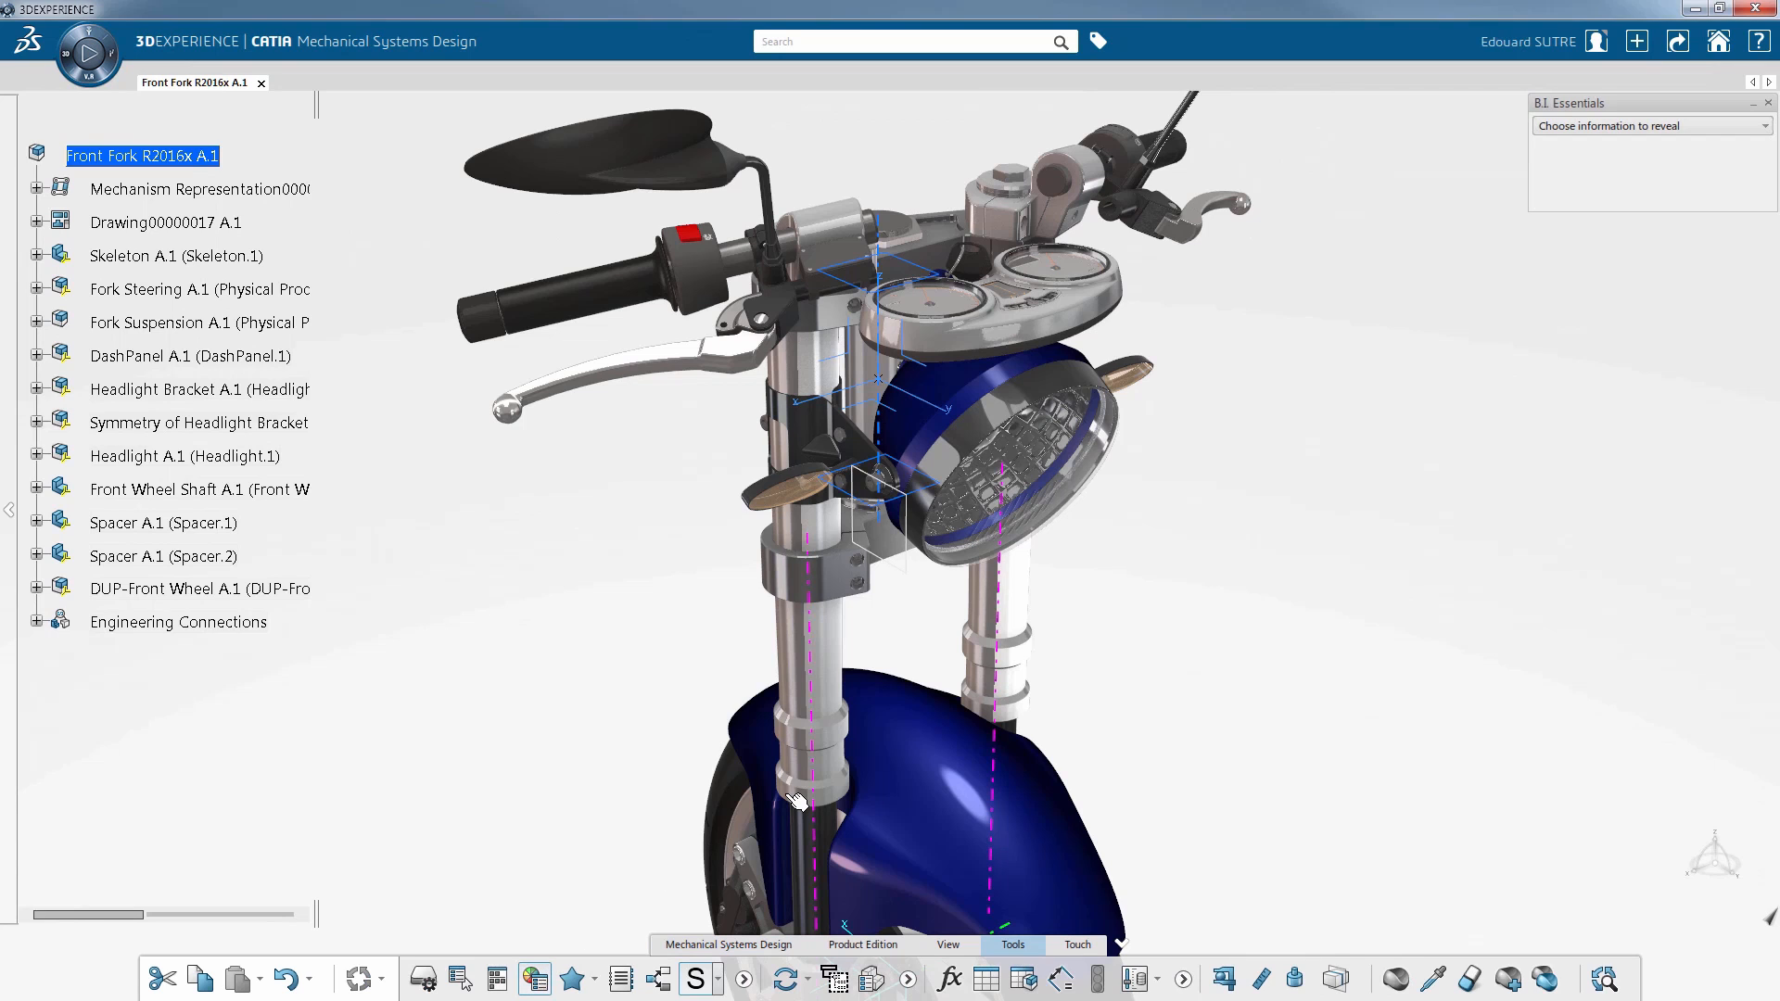
pyautogui.click(1758, 125)
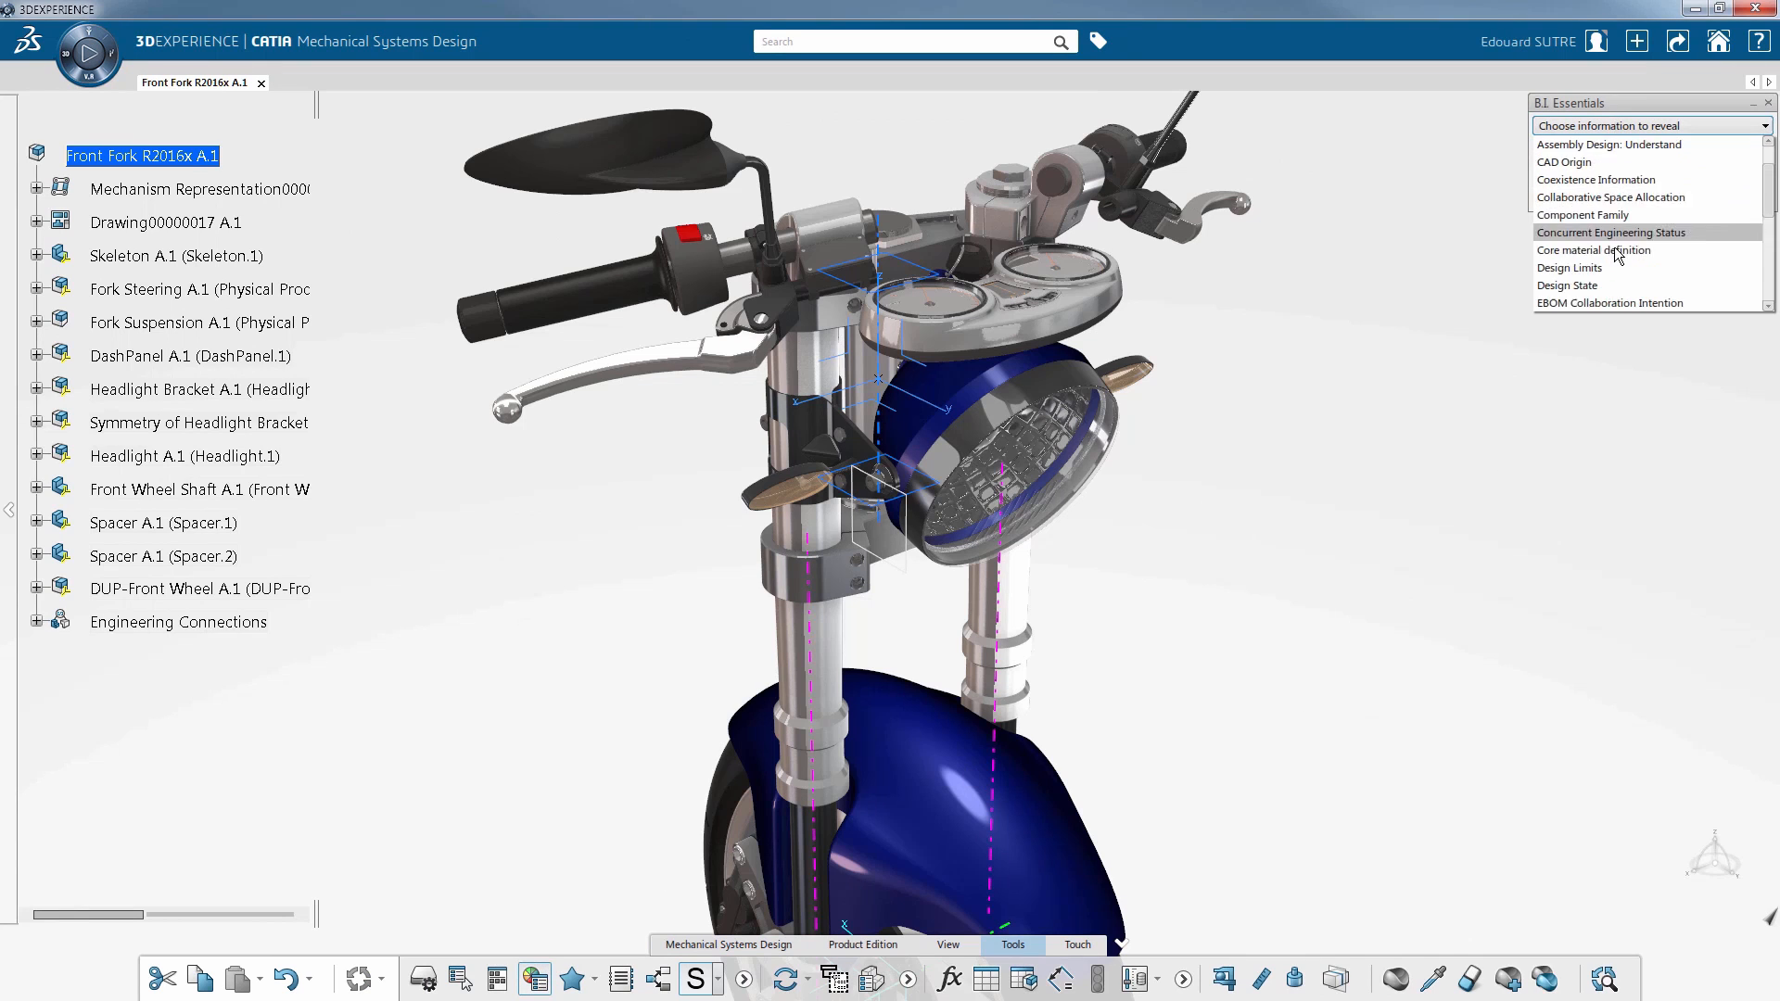
pyautogui.click(1608, 302)
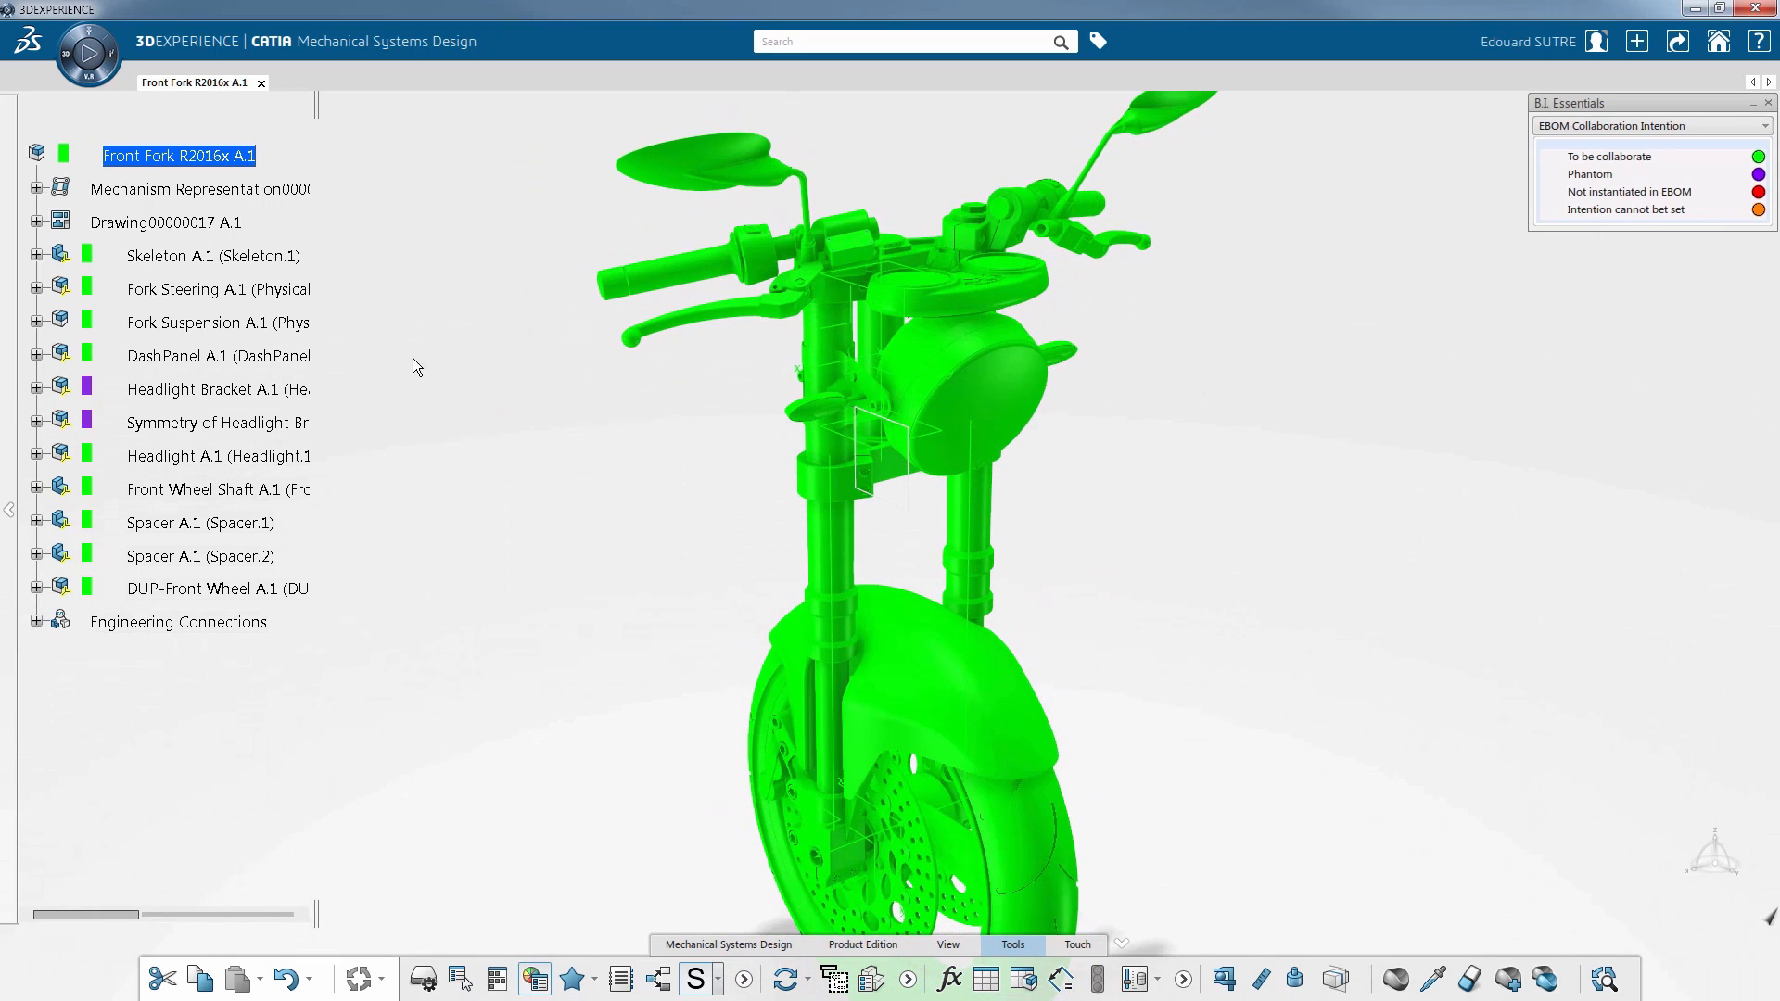
pyautogui.moveTo(290, 259)
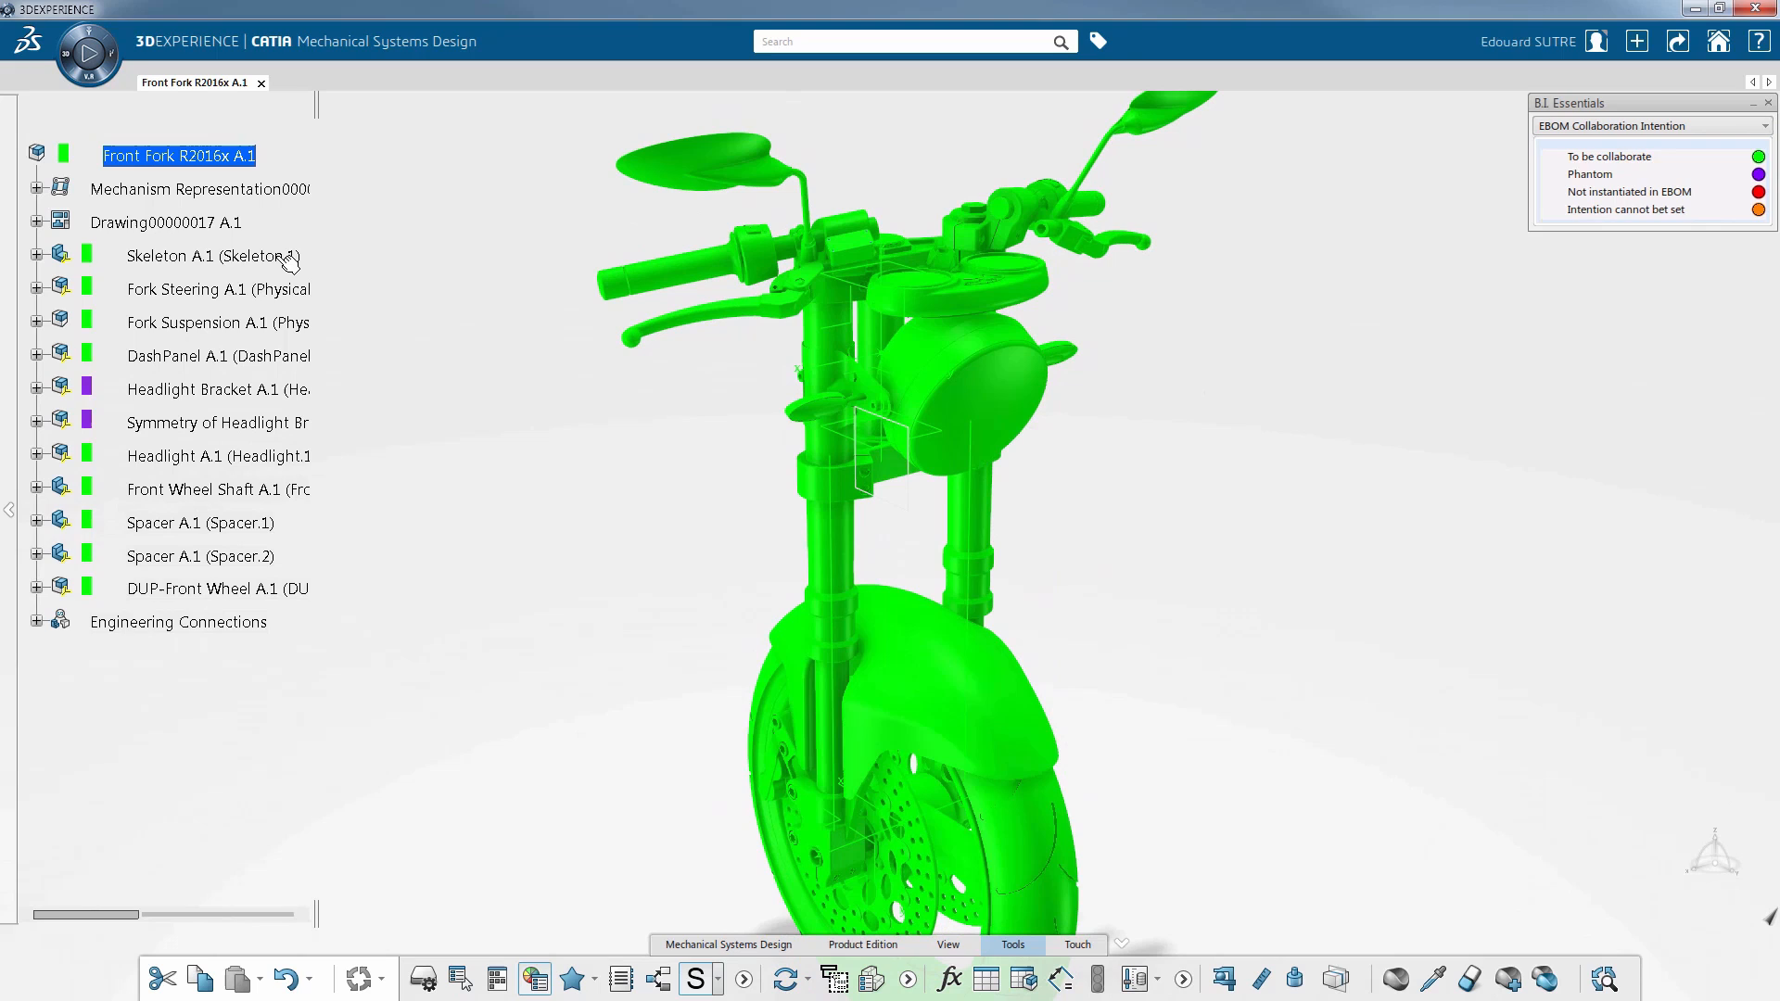